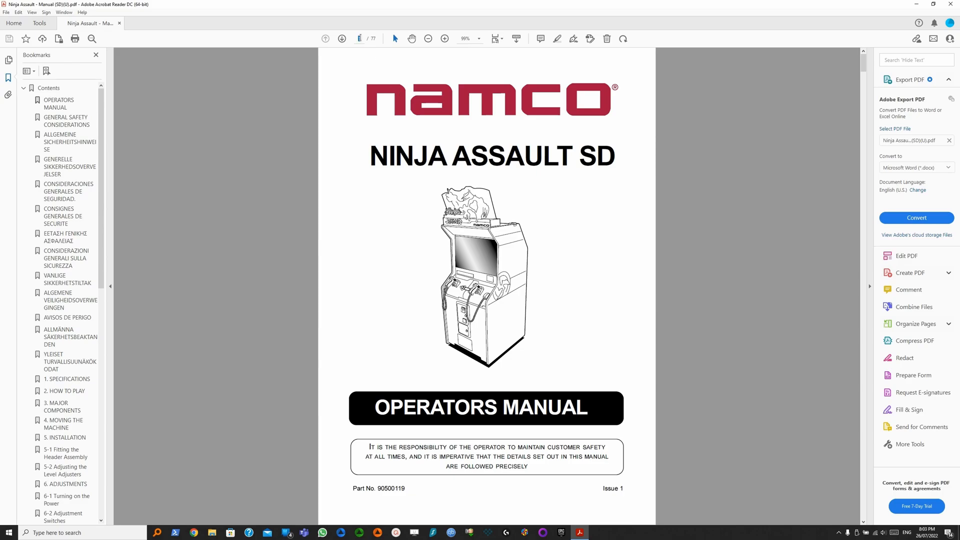
Step: Jump to the Major Components section on page 30 of the Ninja Assault manual
click(62, 406)
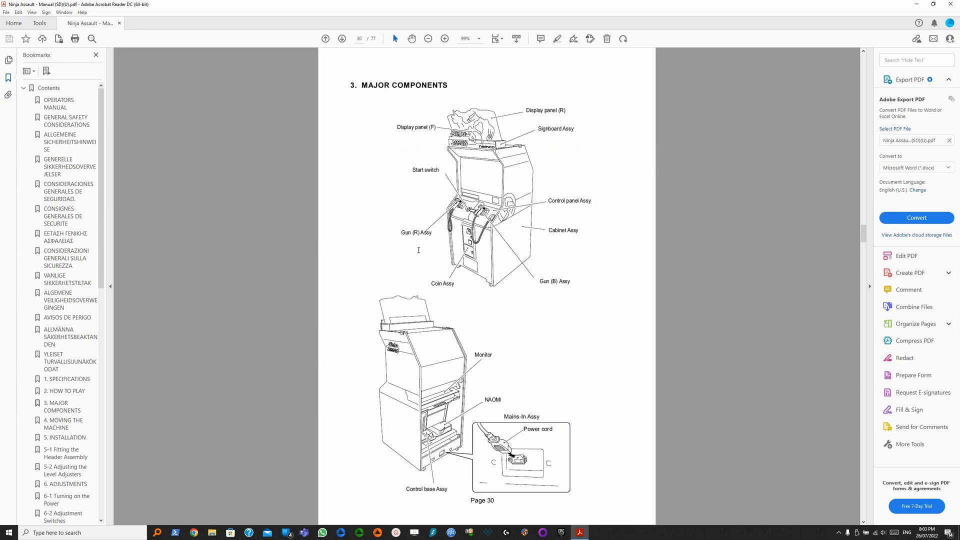
mouse_move(467, 229)
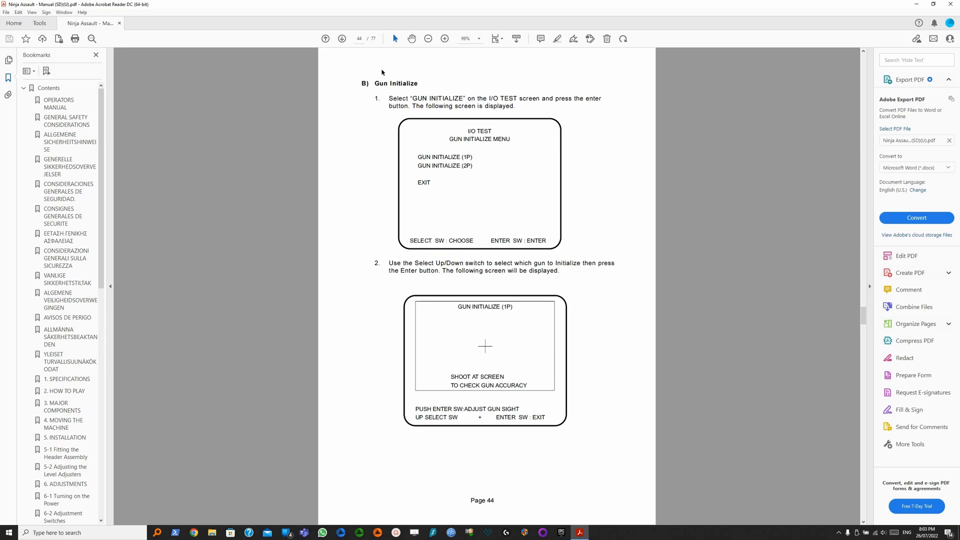
mouse_move(507, 331)
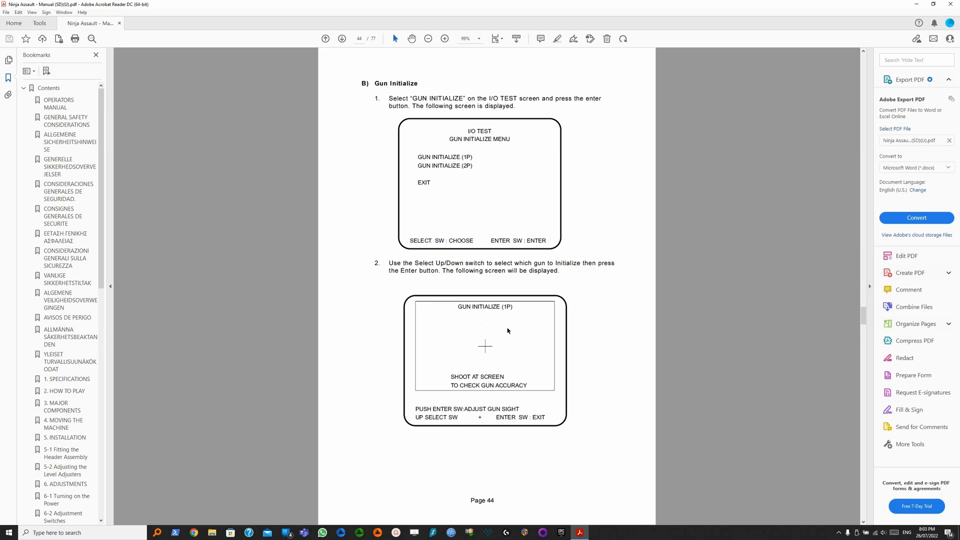
mouse_move(540, 394)
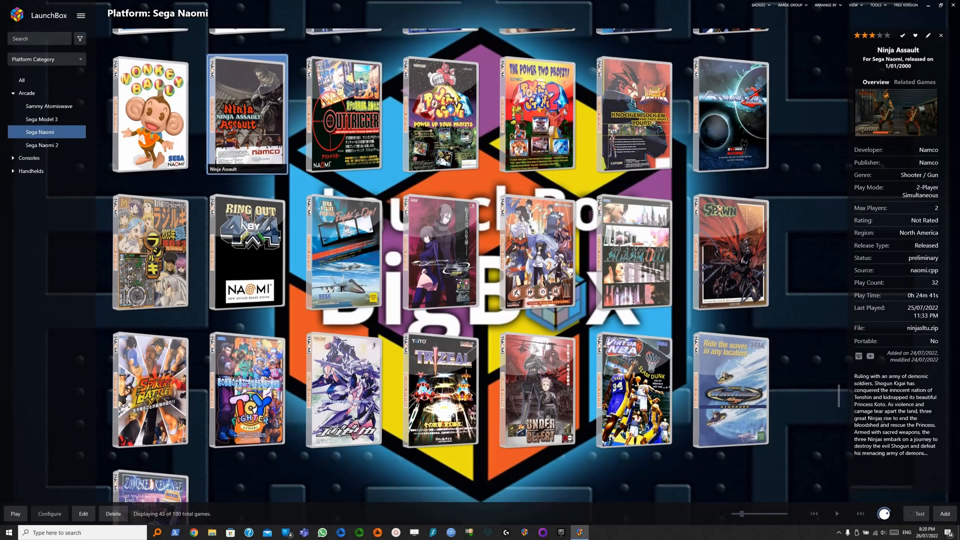
mouse_move(440, 251)
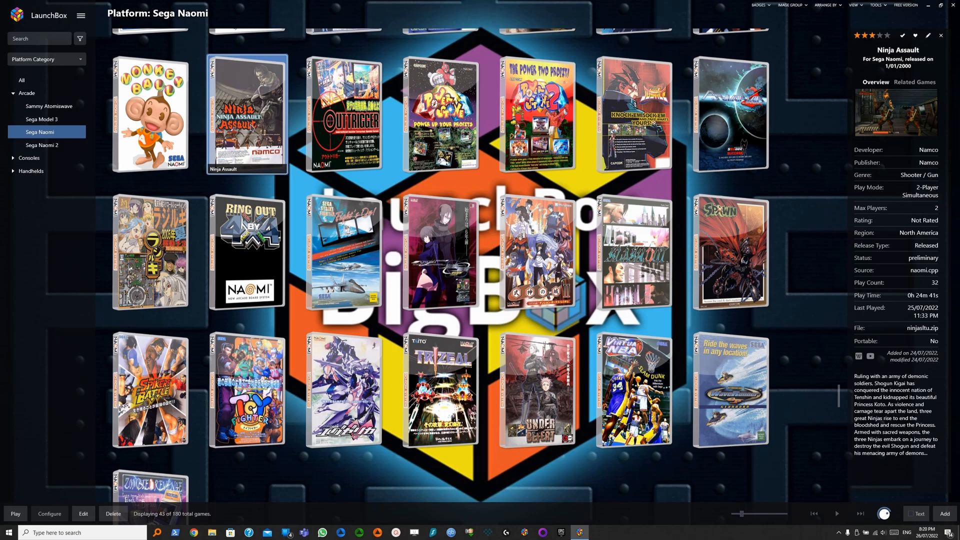
Step: Open Flycast from Ninja Assault's LaunchBox context menu without launching the game
right_click(246, 113)
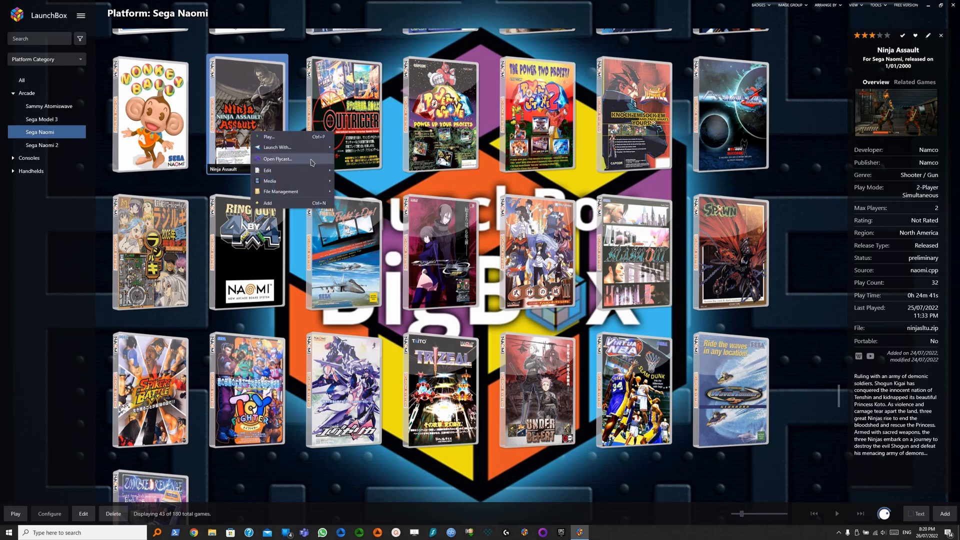
click(280, 158)
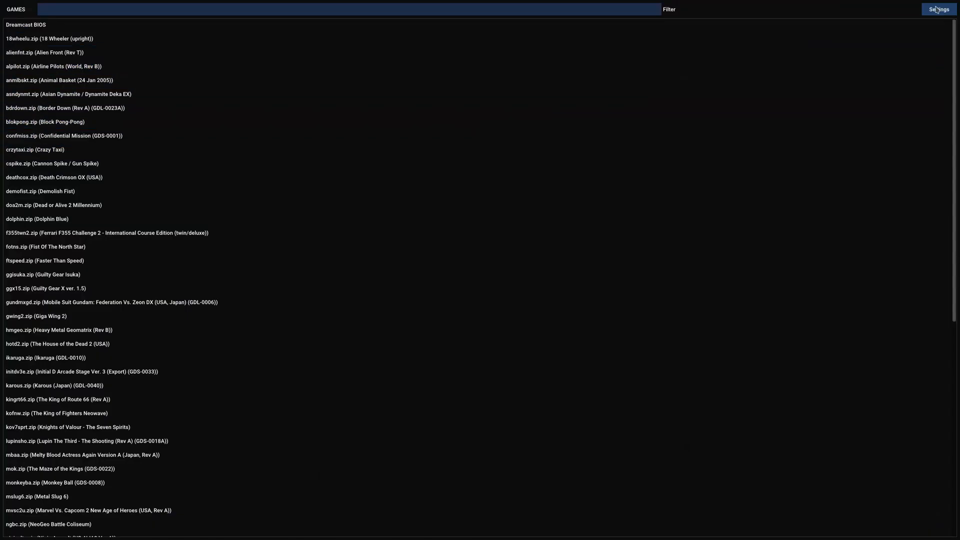
Step: In the Controls settings, set Device A to Light Gun and tick Crosshair
click(938, 9)
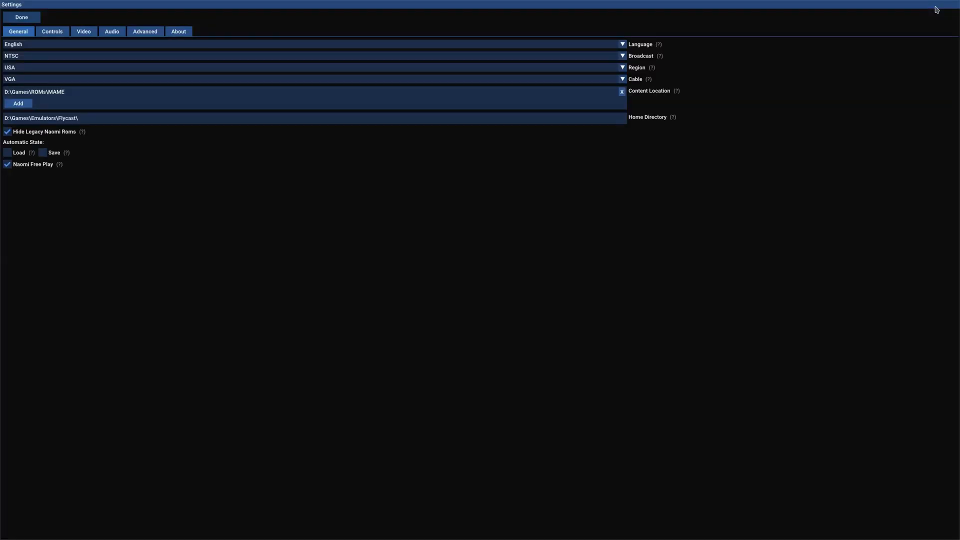
click(52, 31)
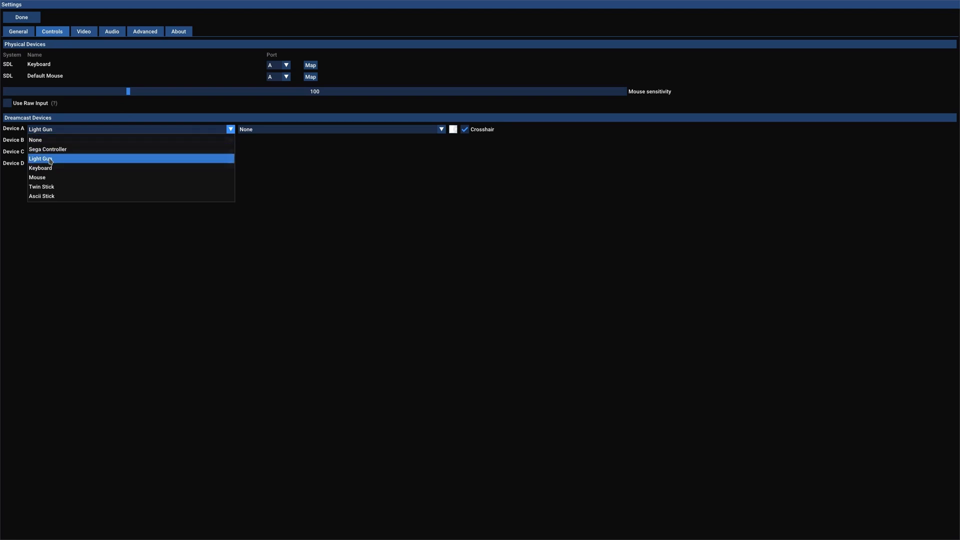
click(40, 158)
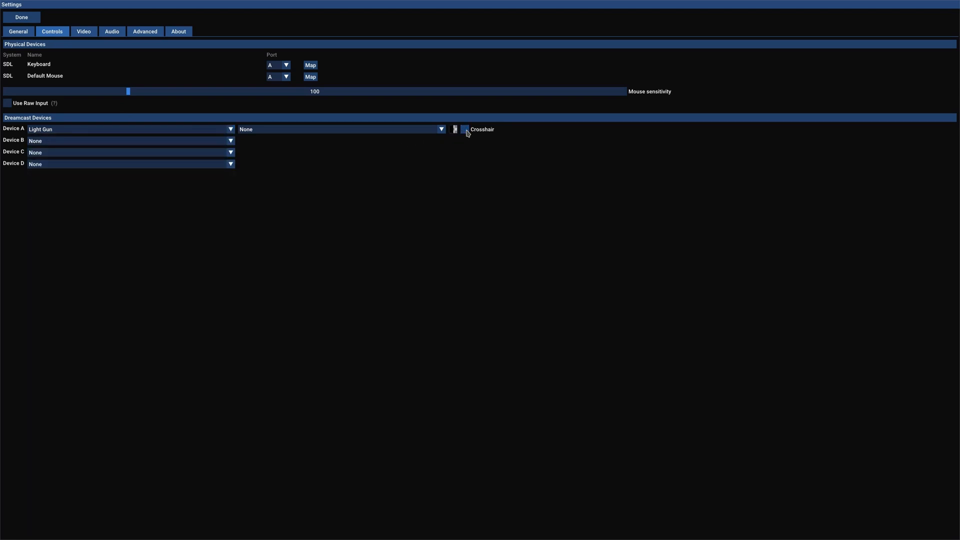
click(464, 129)
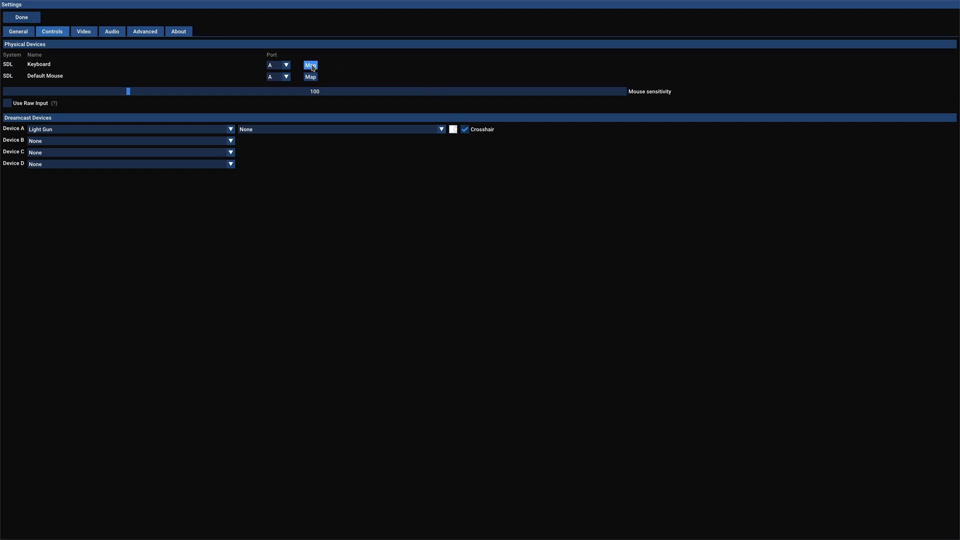
Step: Review keyboard mapping: Return Start, R Reload, C Coin, F1 Service, F2 Test, Backspace Menu
click(311, 65)
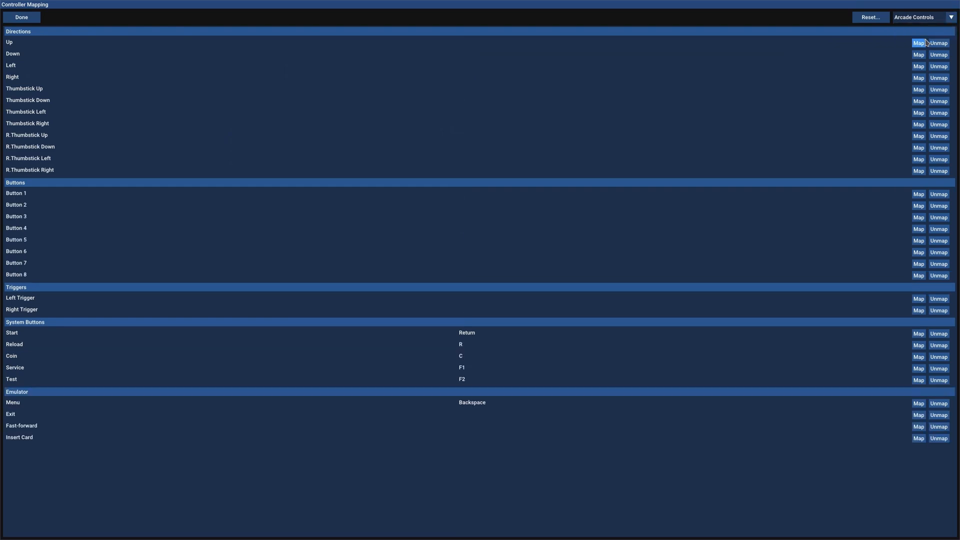
mouse_move(592, 433)
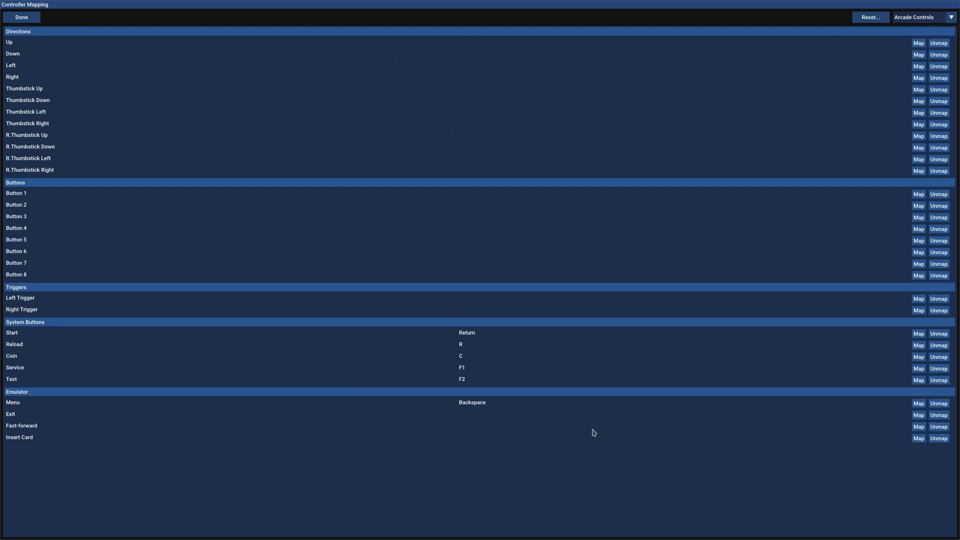
mouse_move(468, 95)
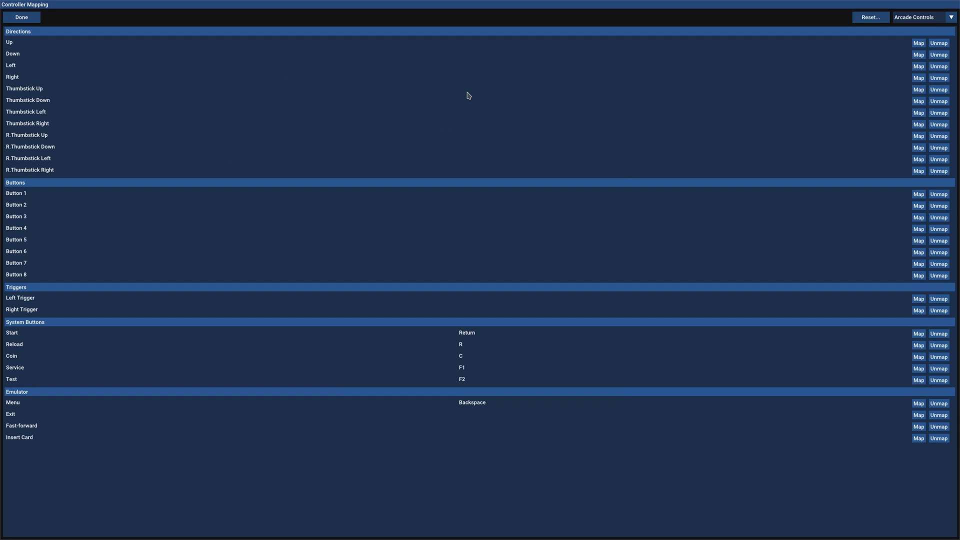
mouse_move(513, 286)
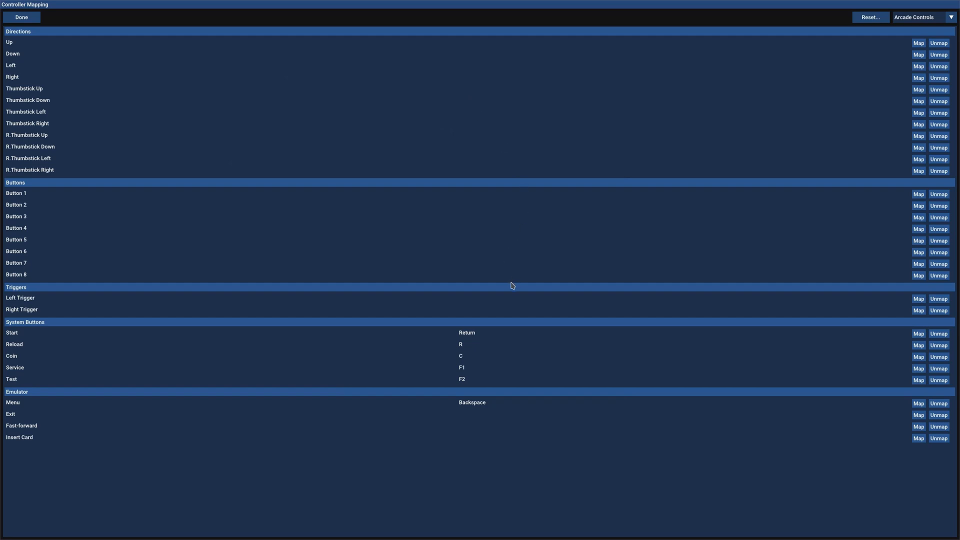
mouse_move(480, 299)
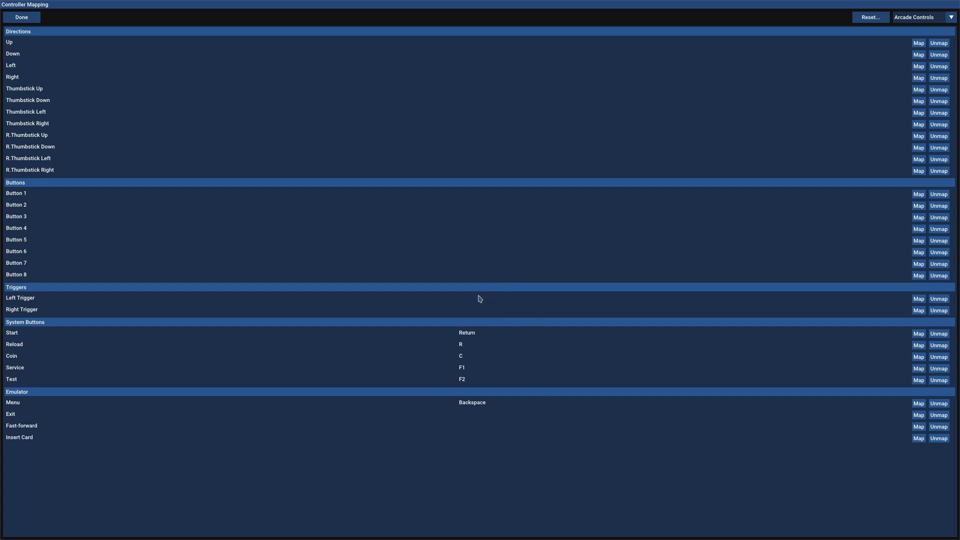
mouse_move(411, 367)
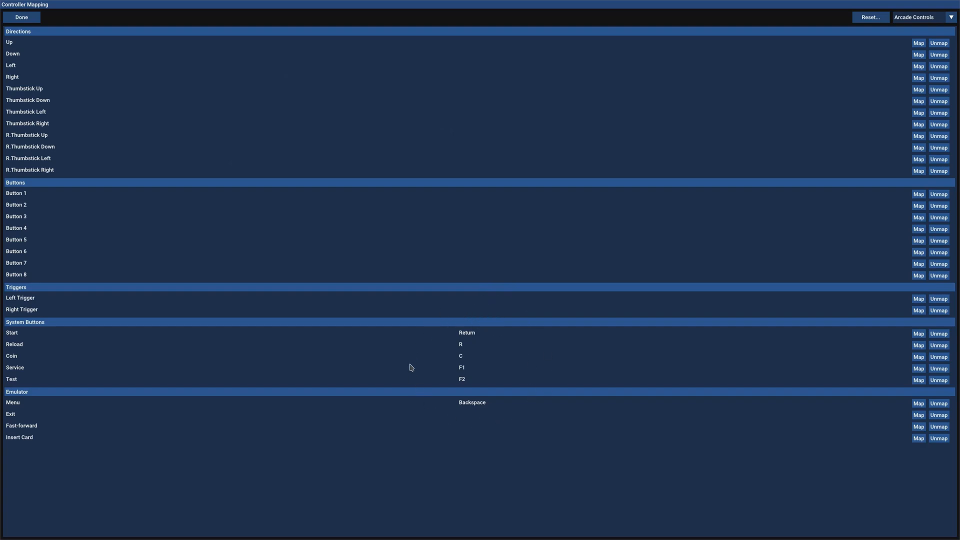
mouse_move(425, 347)
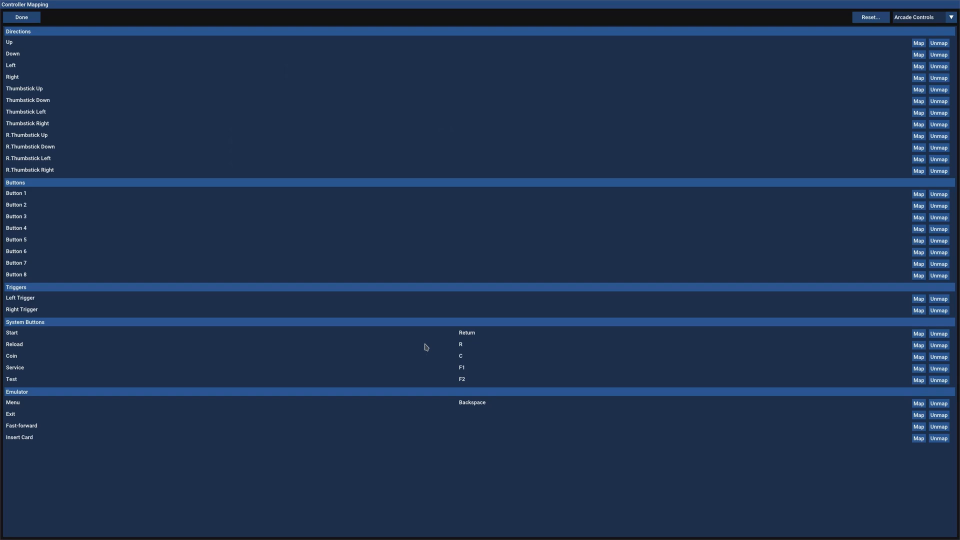
mouse_move(508, 333)
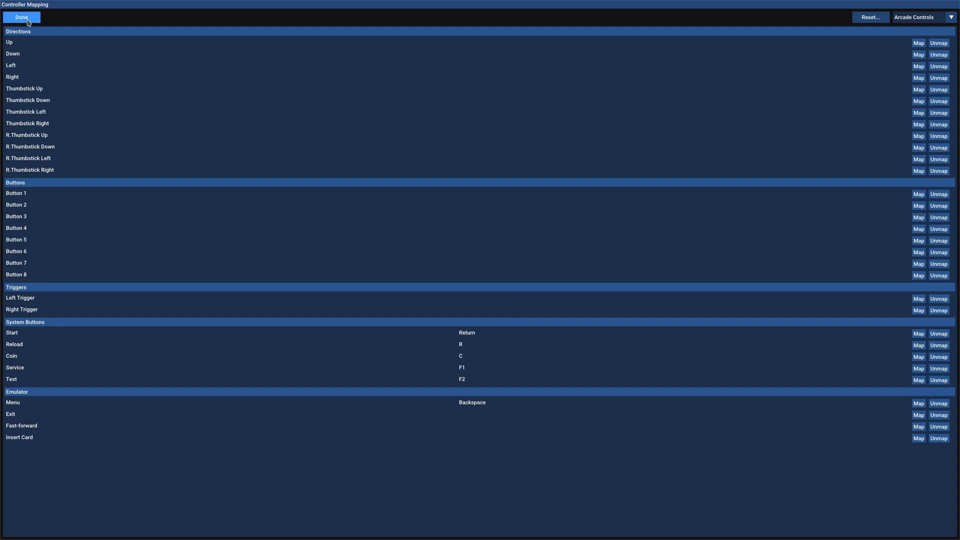
click(21, 16)
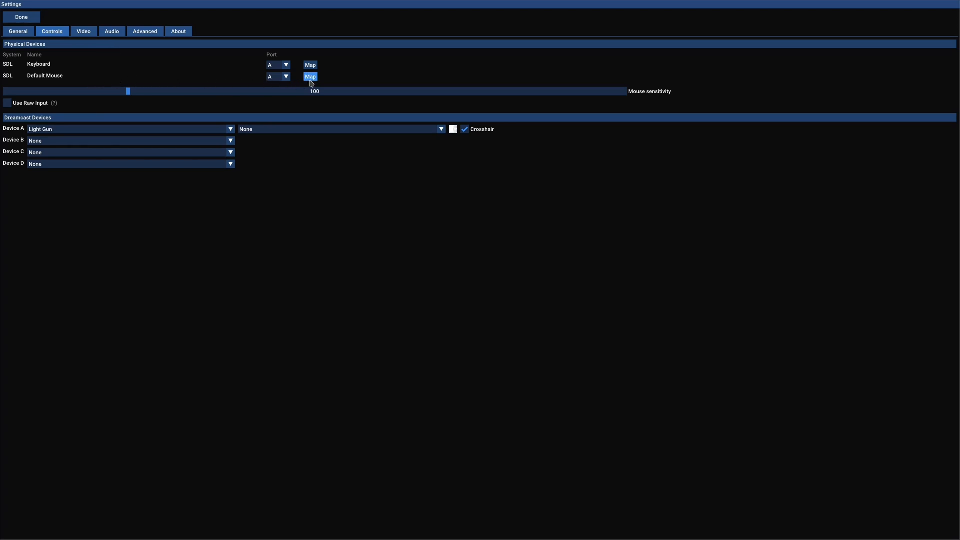
Step: Map mouse Left, Right, Middle to Button 1, Button 2 and Start, then leave settings
click(310, 76)
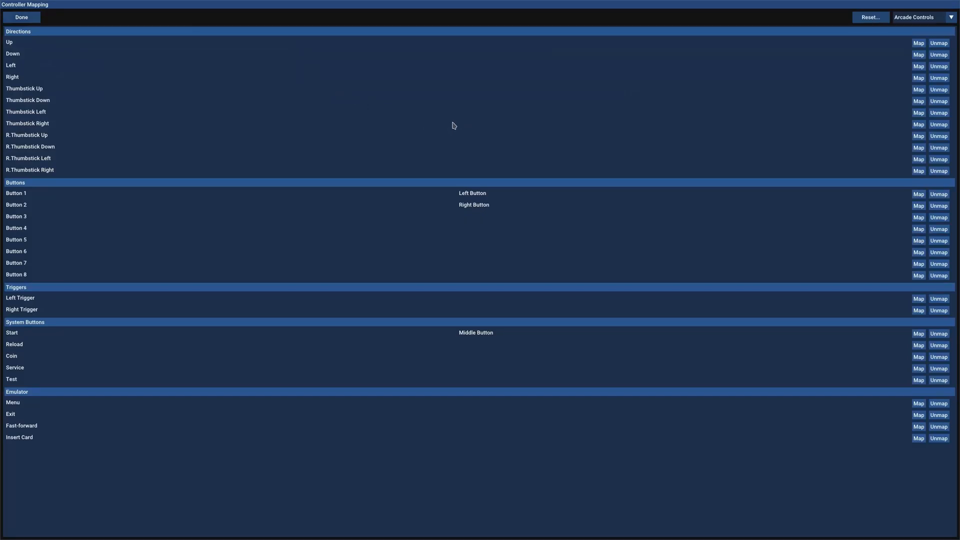
mouse_move(518, 307)
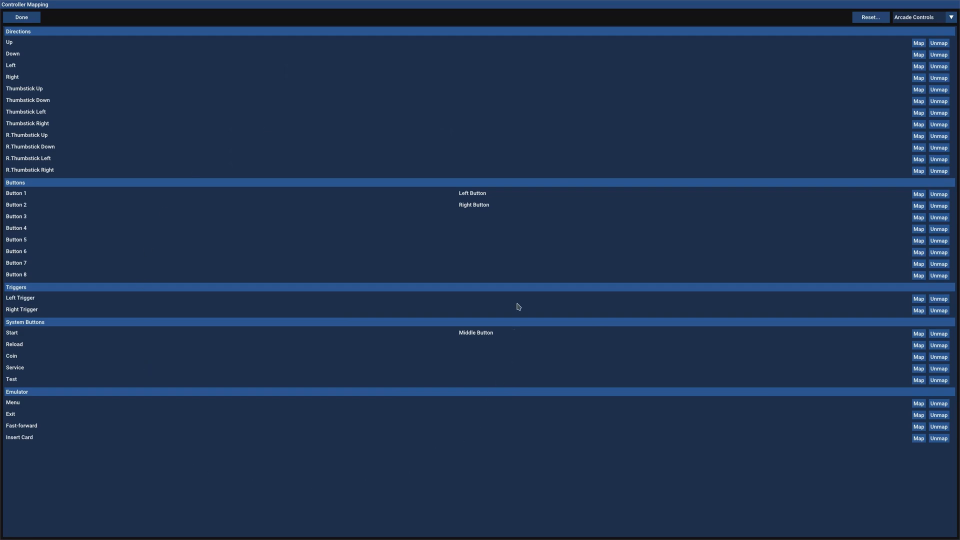
mouse_move(406, 199)
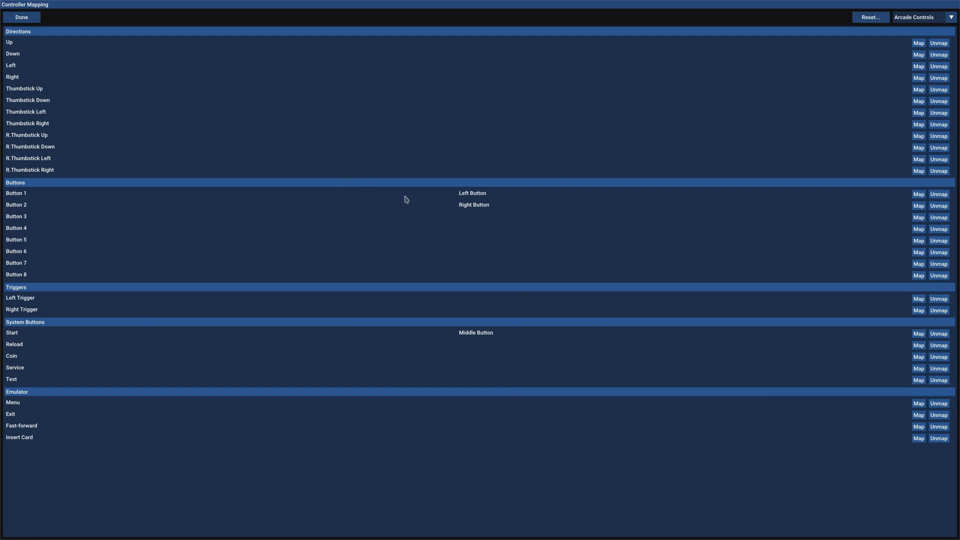
mouse_move(433, 351)
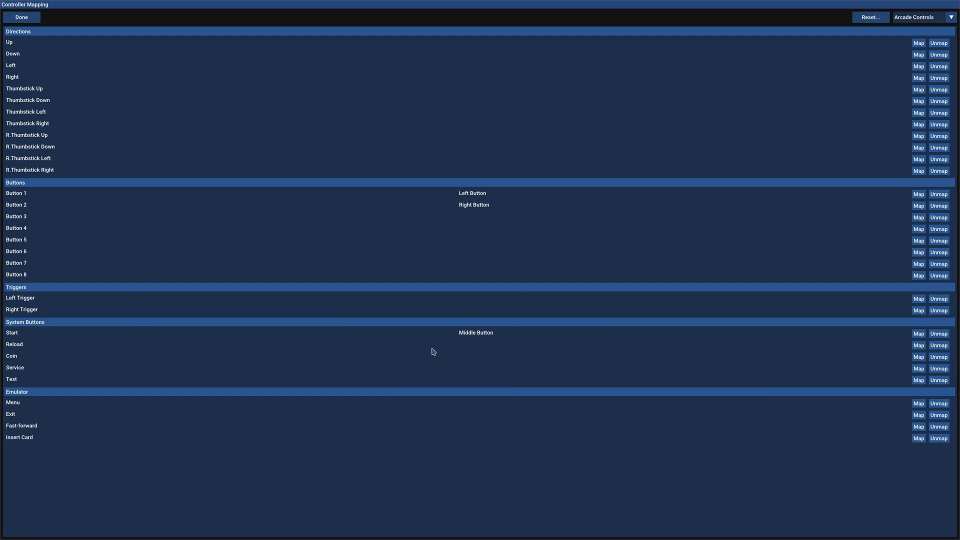
mouse_move(465, 341)
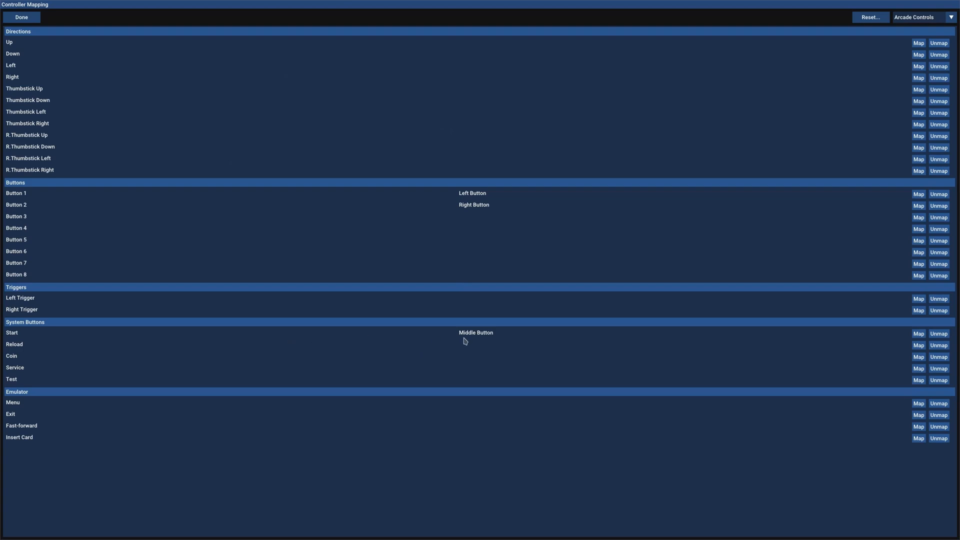
mouse_move(400, 333)
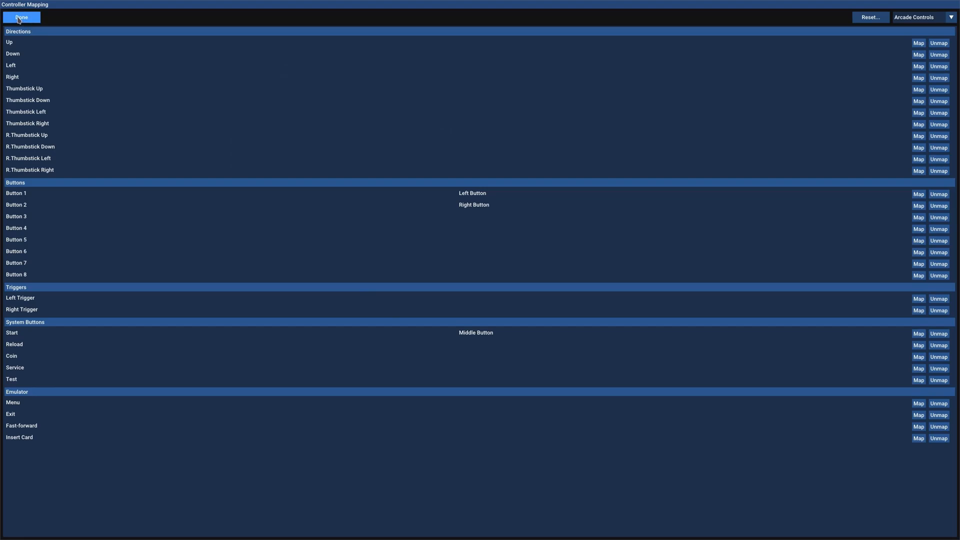
click(21, 17)
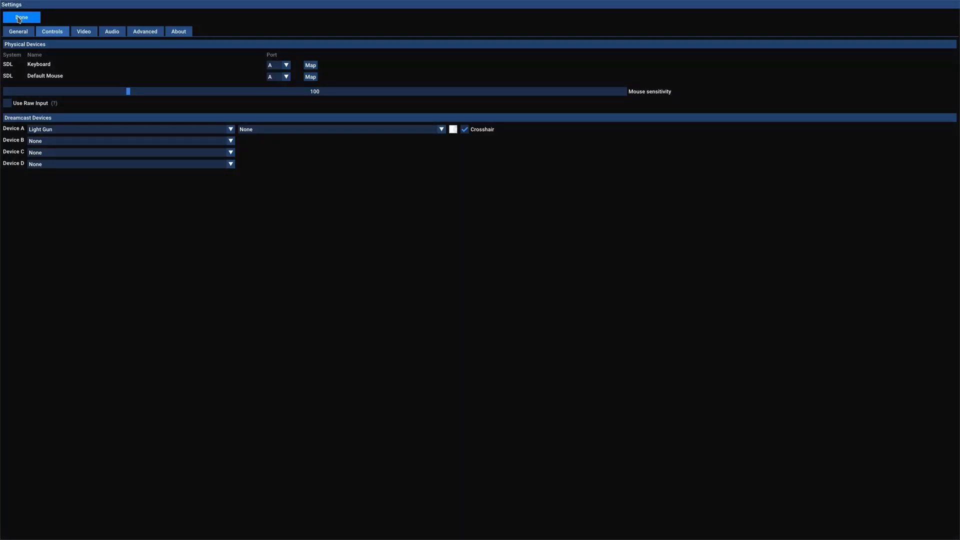
click(21, 17)
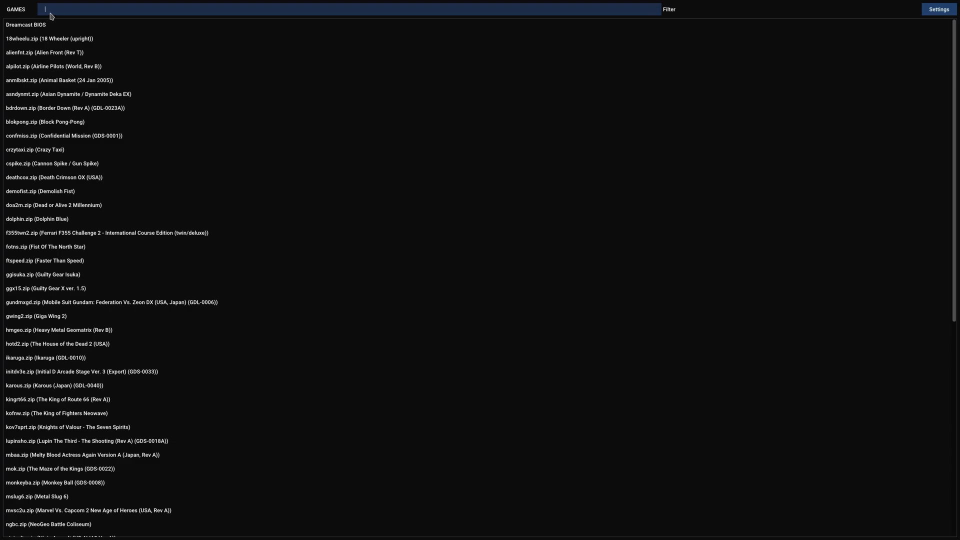
Step: Filter the game list by 'nin', launch the game and open the in-game menu
text(nin)
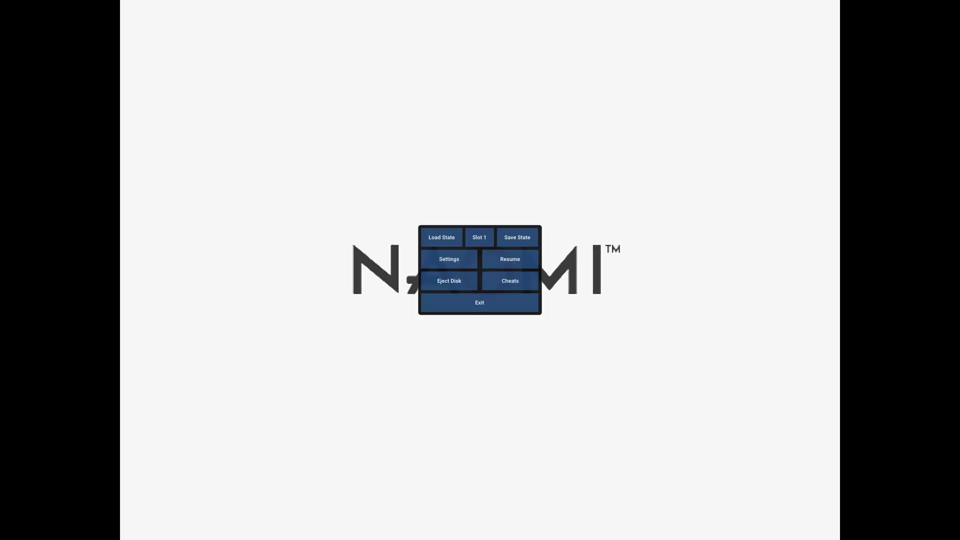
mouse_move(207, 135)
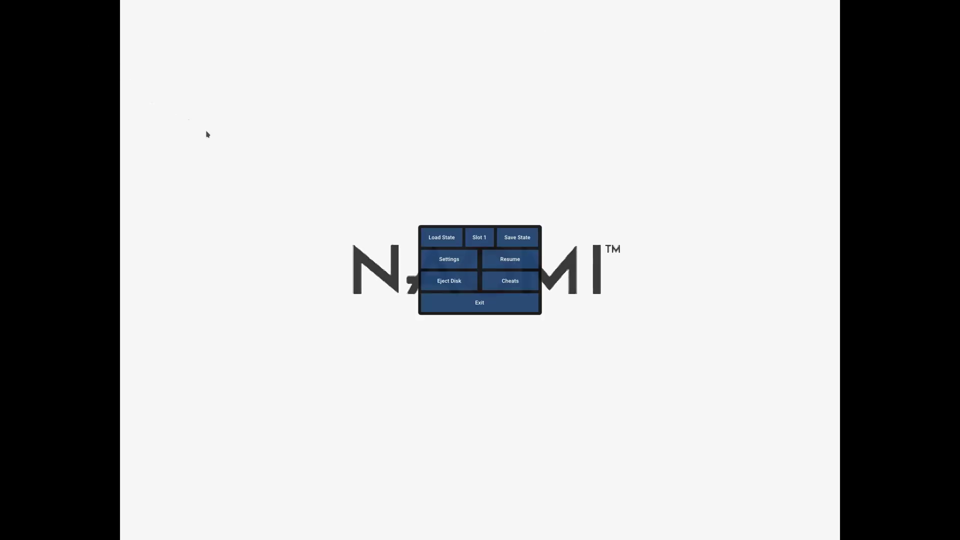
Step: Open Settings from the pause menu and go to its Controls page
click(449, 259)
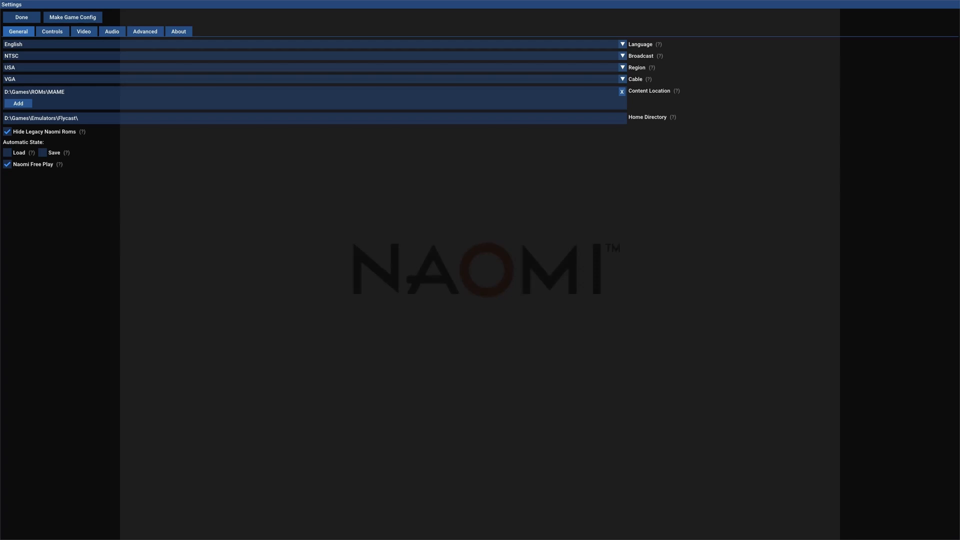
mouse_move(445, 265)
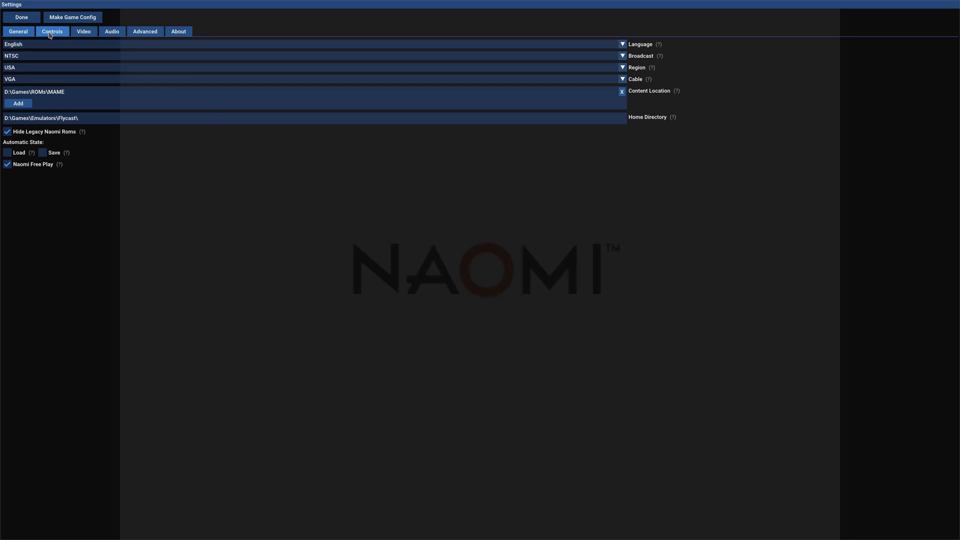
click(52, 31)
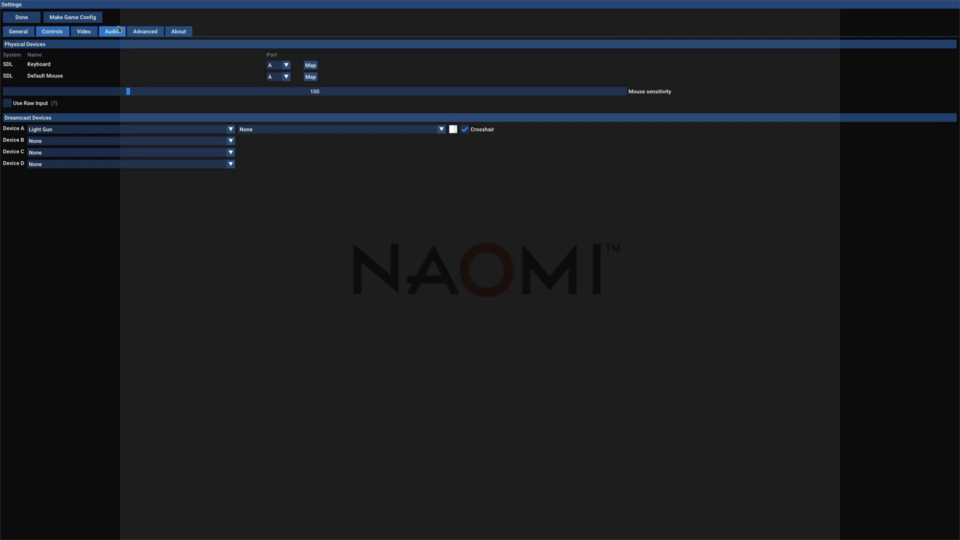
mouse_move(123, 25)
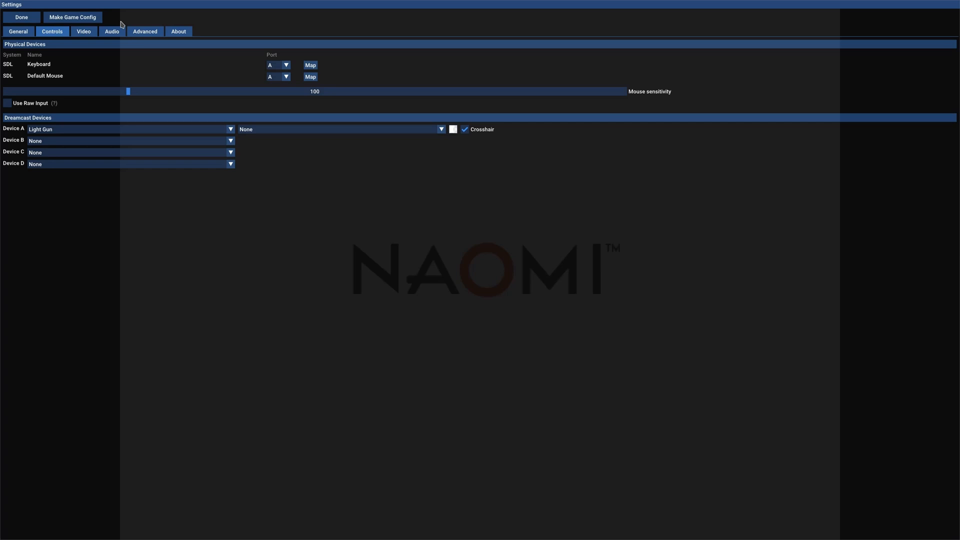
mouse_move(82, 132)
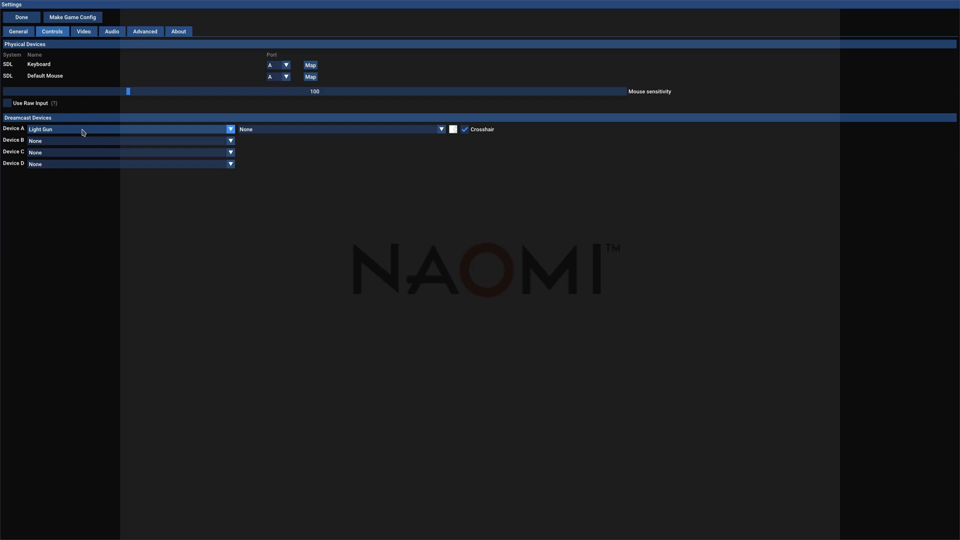
mouse_move(58, 66)
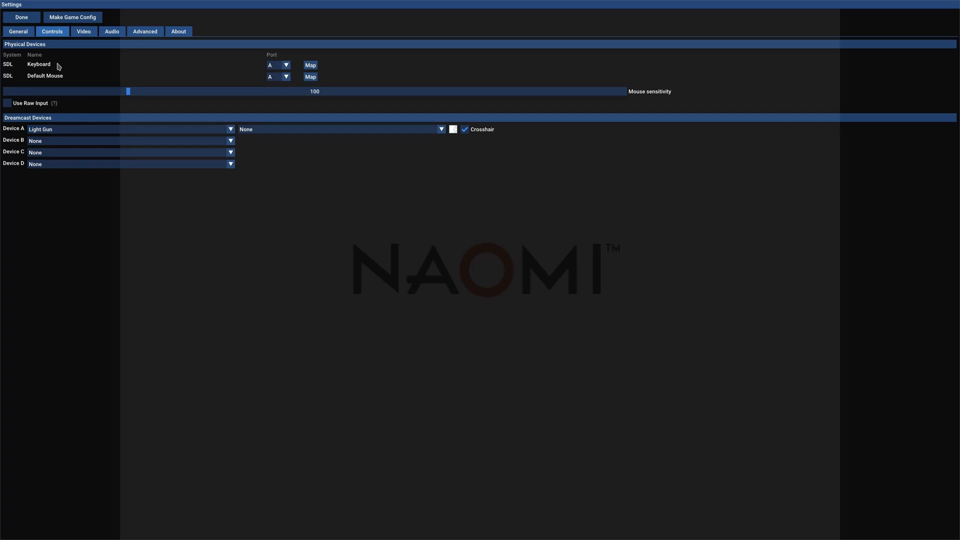
mouse_move(238, 72)
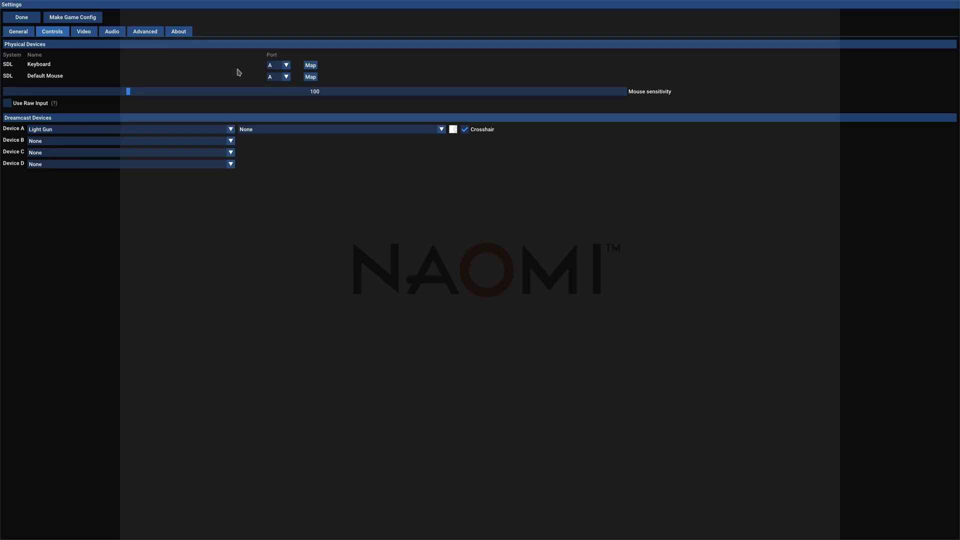
Step: Make a per-game arcade keyboard config with Up, Down, and Return as Button 3 - ENTER
click(311, 65)
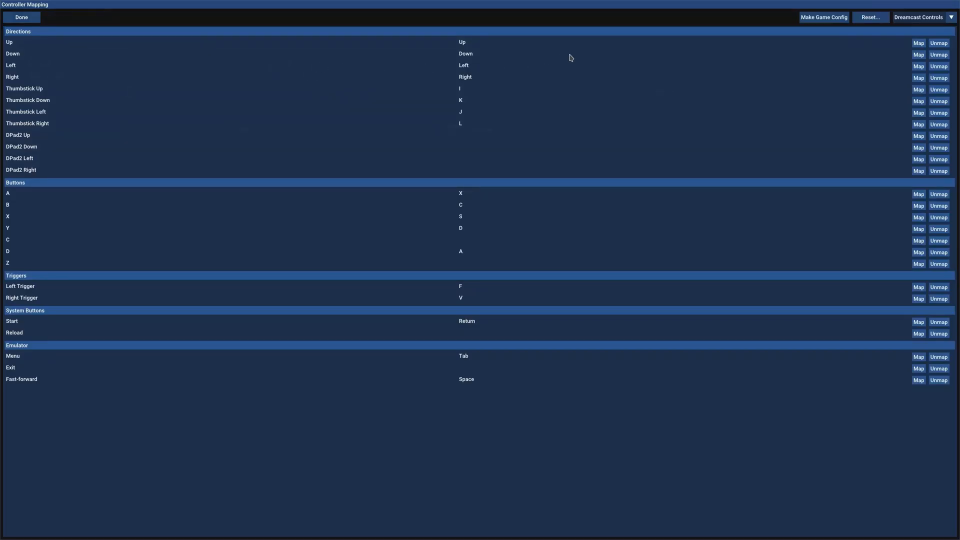
click(952, 17)
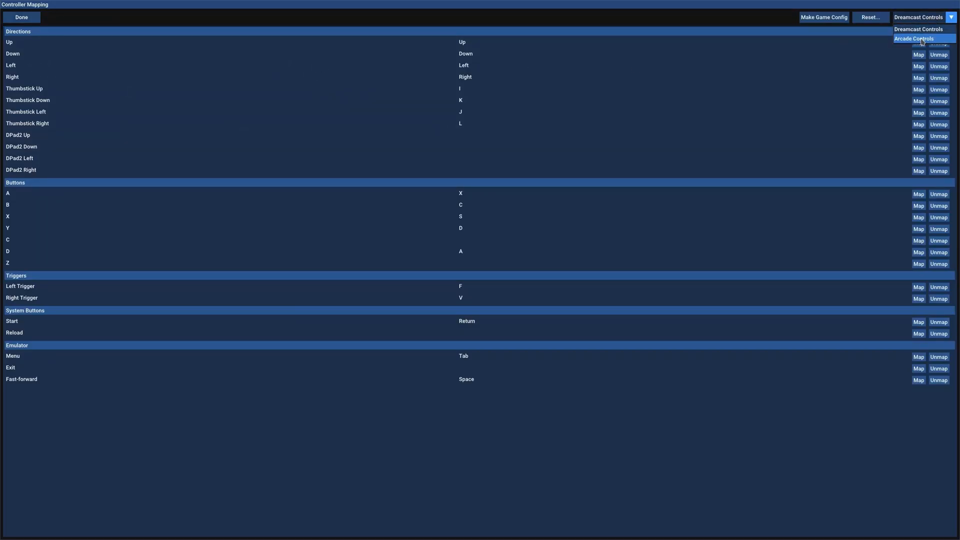
click(913, 38)
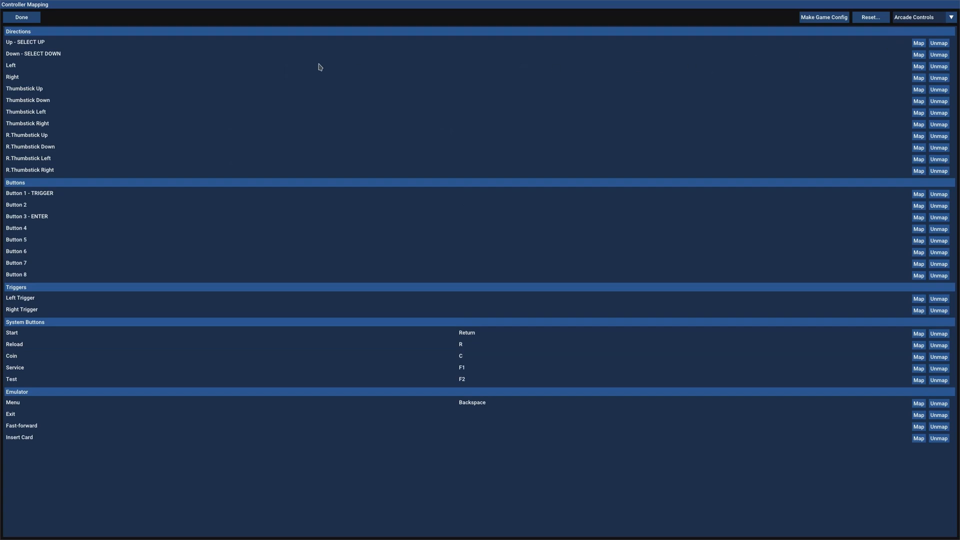
mouse_move(414, 81)
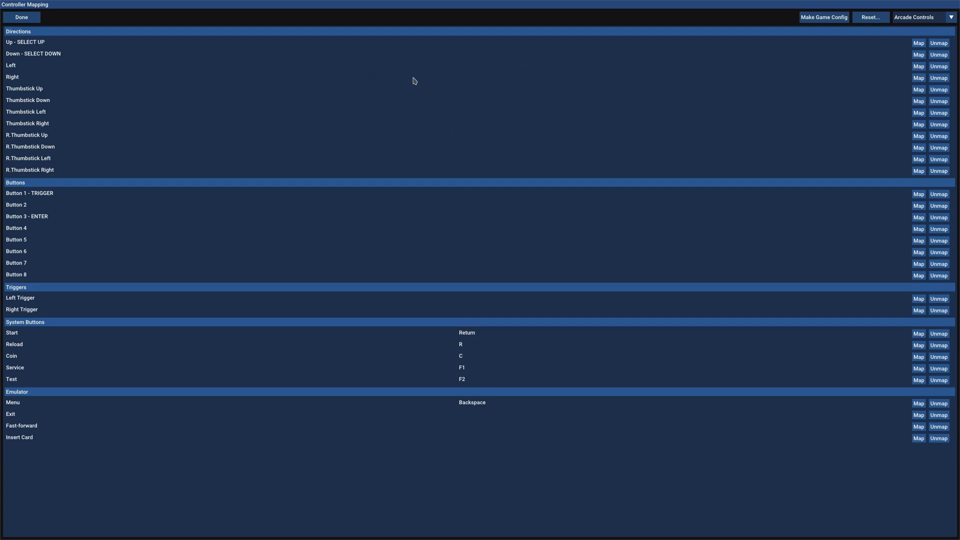
mouse_move(762, 35)
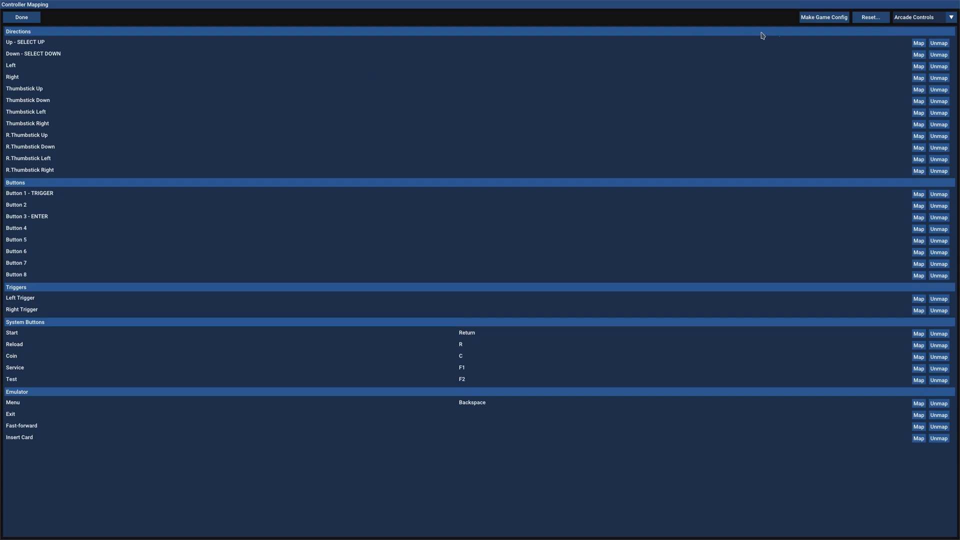
mouse_move(824, 16)
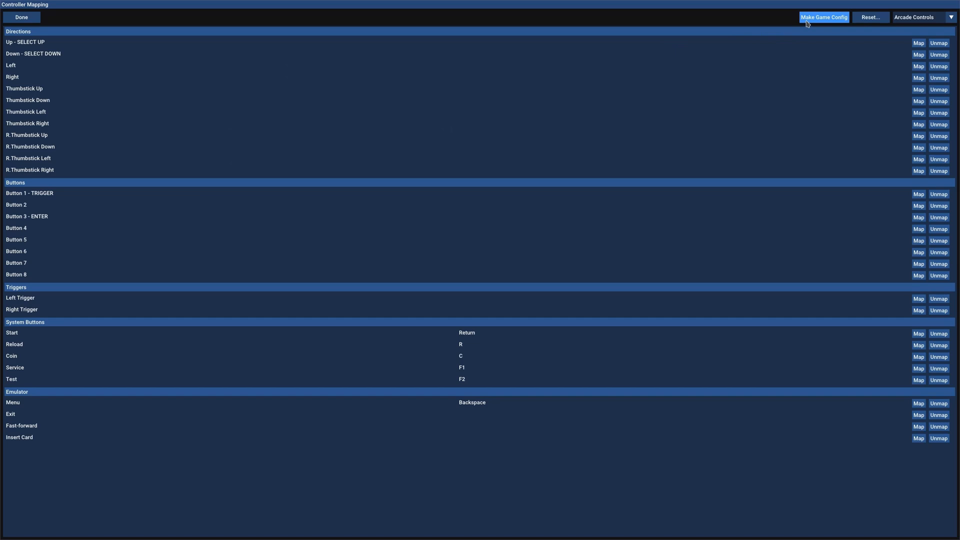
click(823, 17)
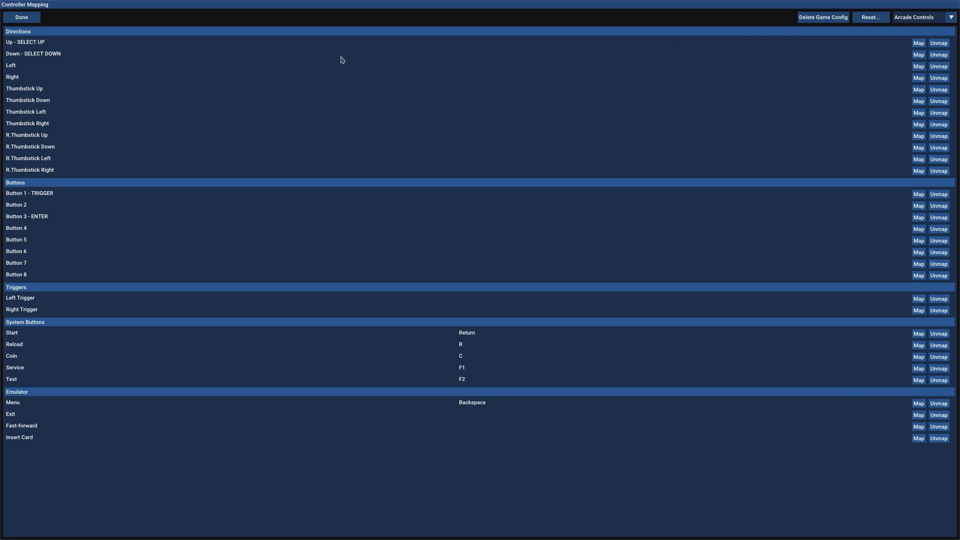
mouse_move(365, 62)
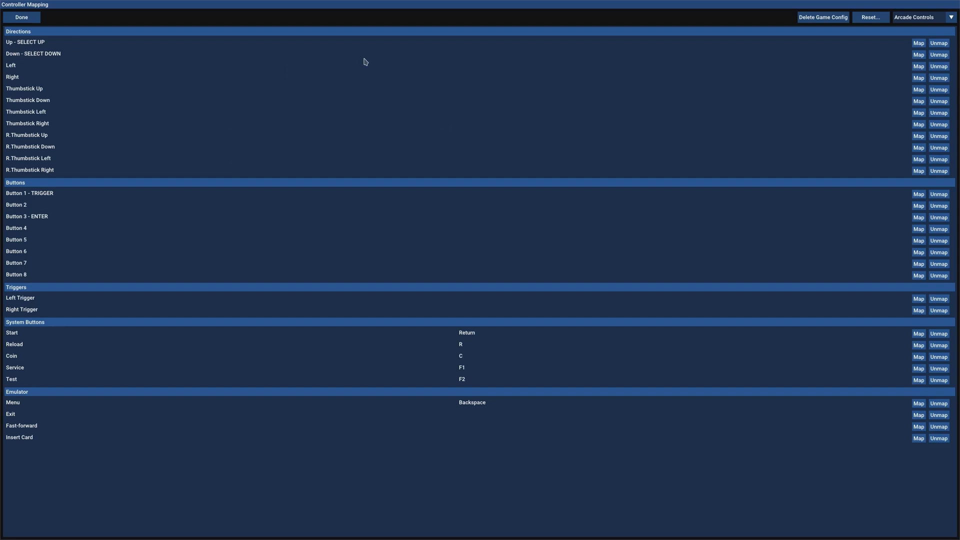
click(918, 43)
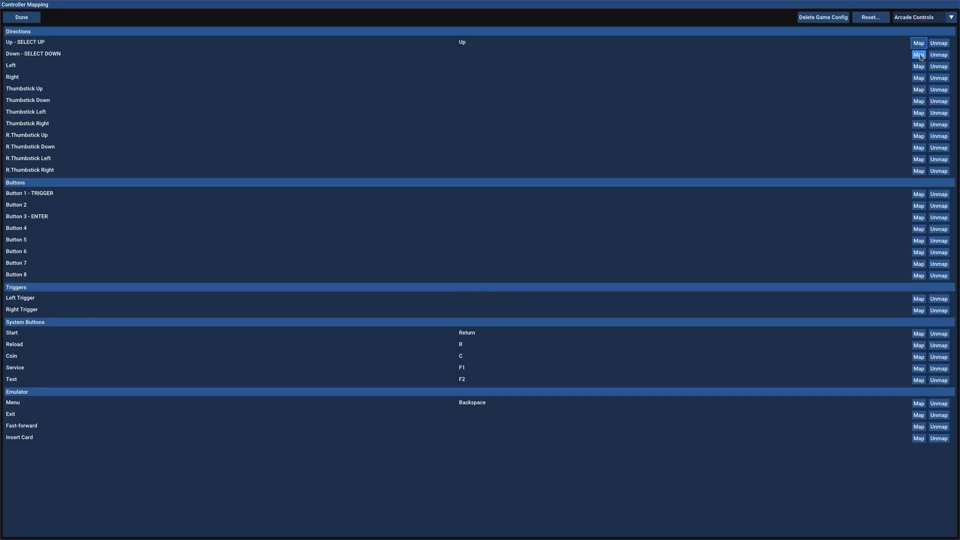
click(919, 54)
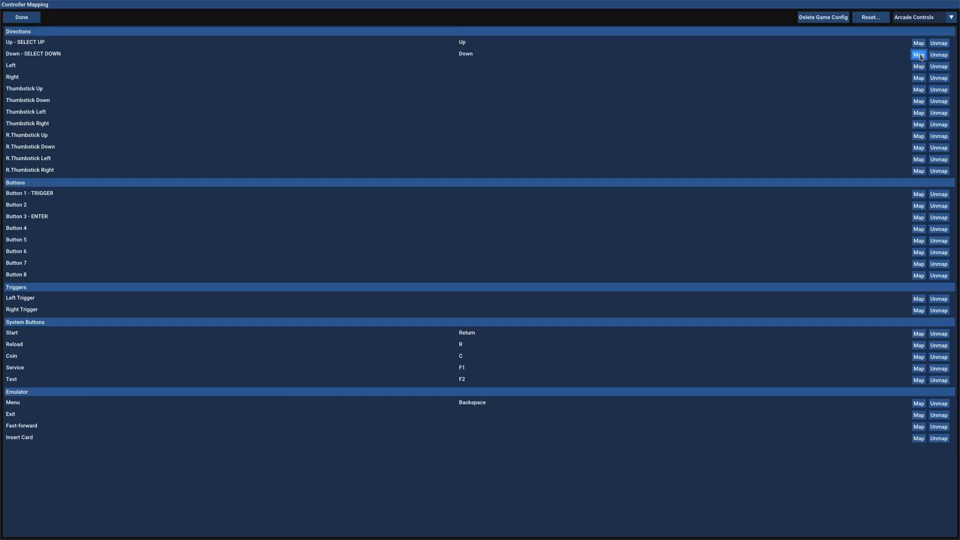
mouse_move(52, 194)
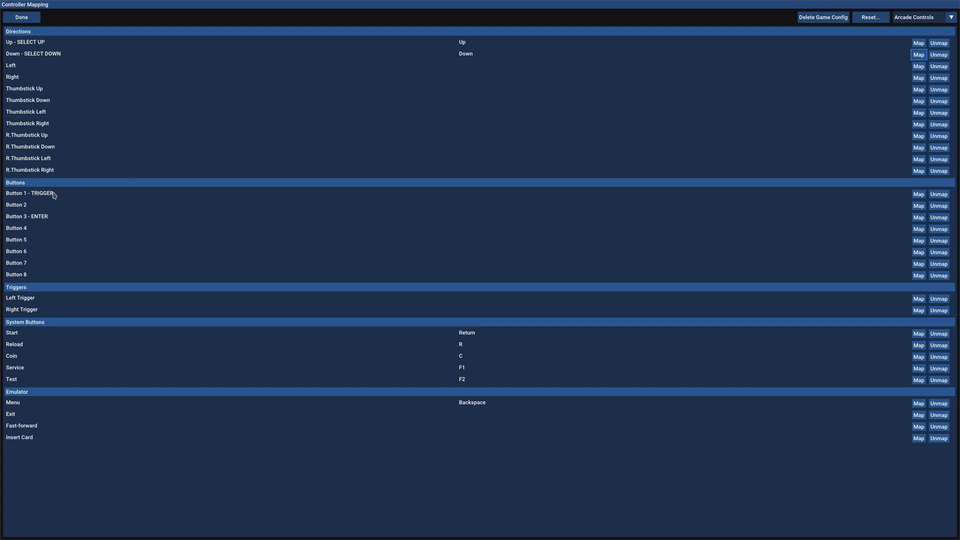
mouse_move(462, 194)
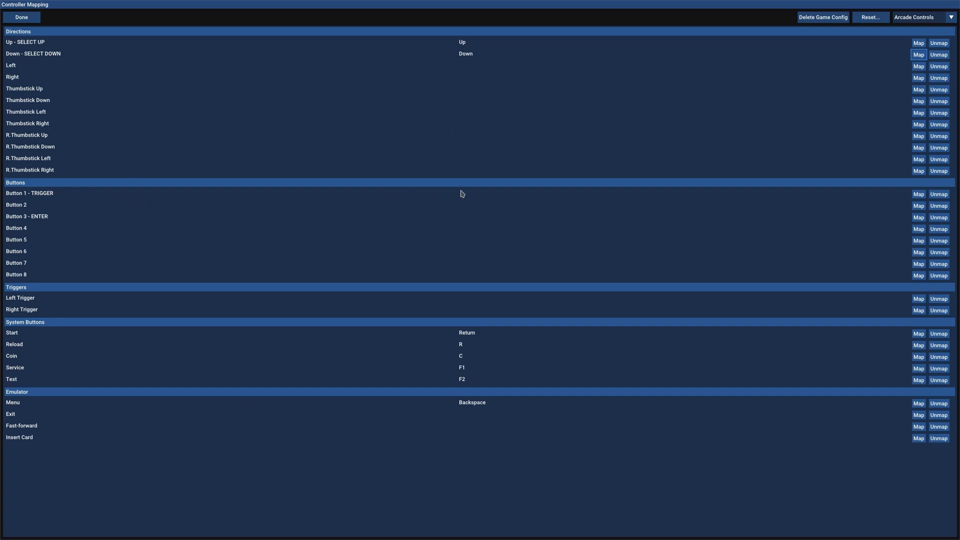
mouse_move(39, 221)
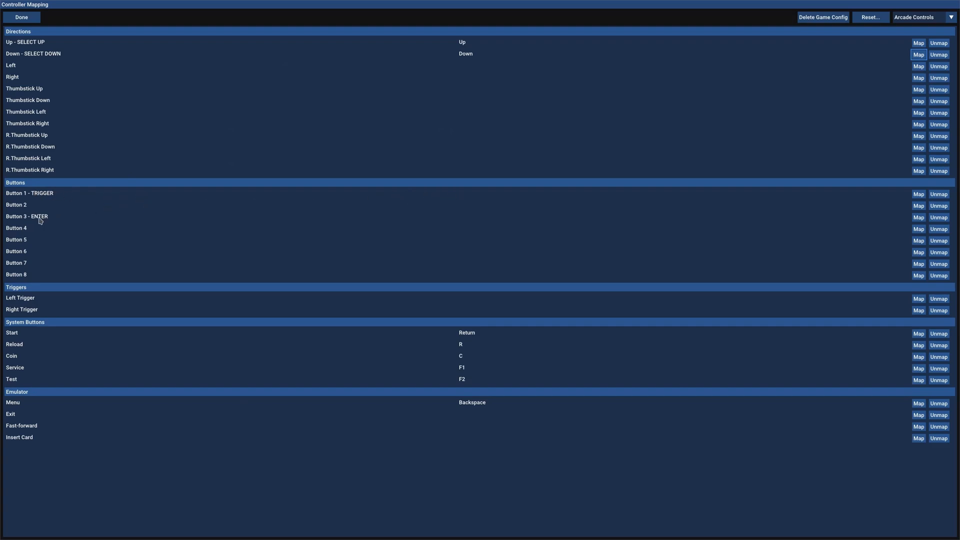
mouse_move(887, 223)
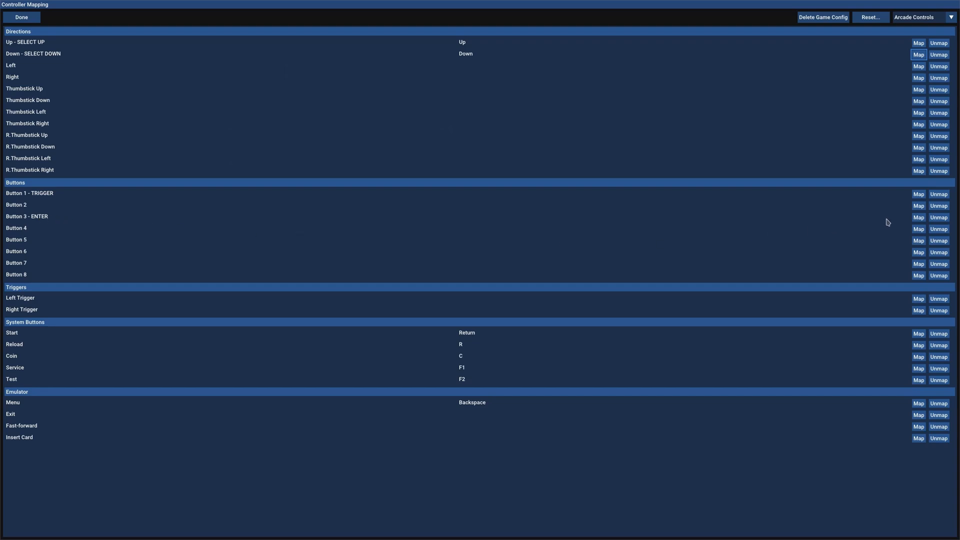
click(918, 216)
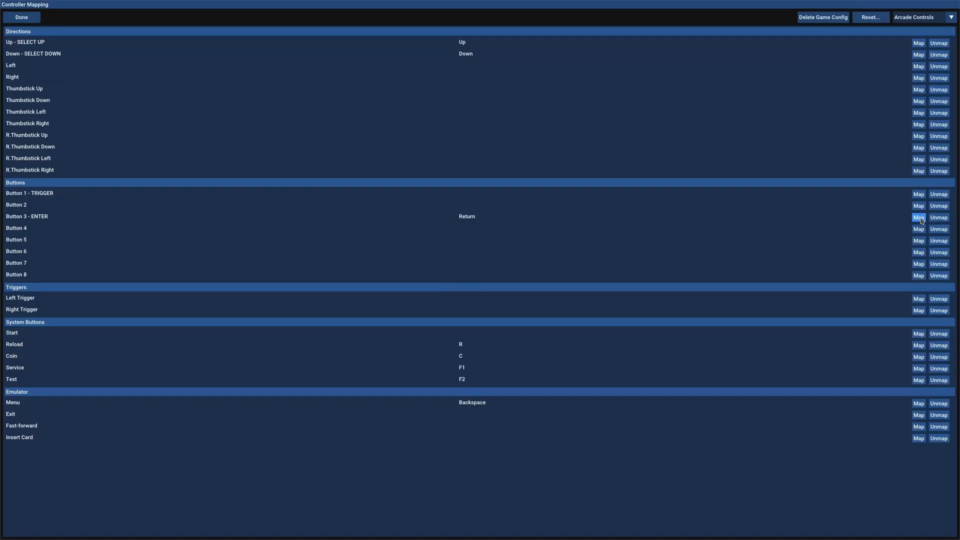
mouse_move(336, 339)
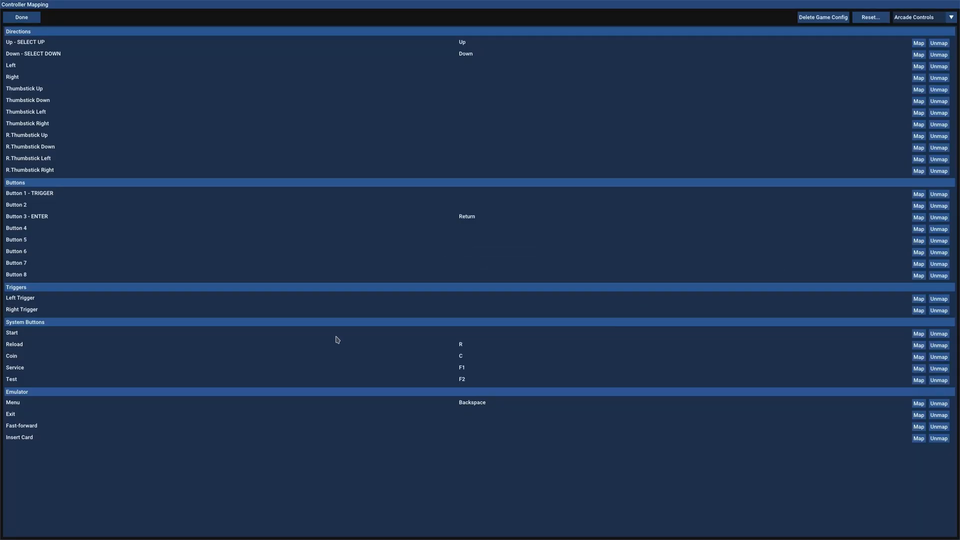
mouse_move(510, 338)
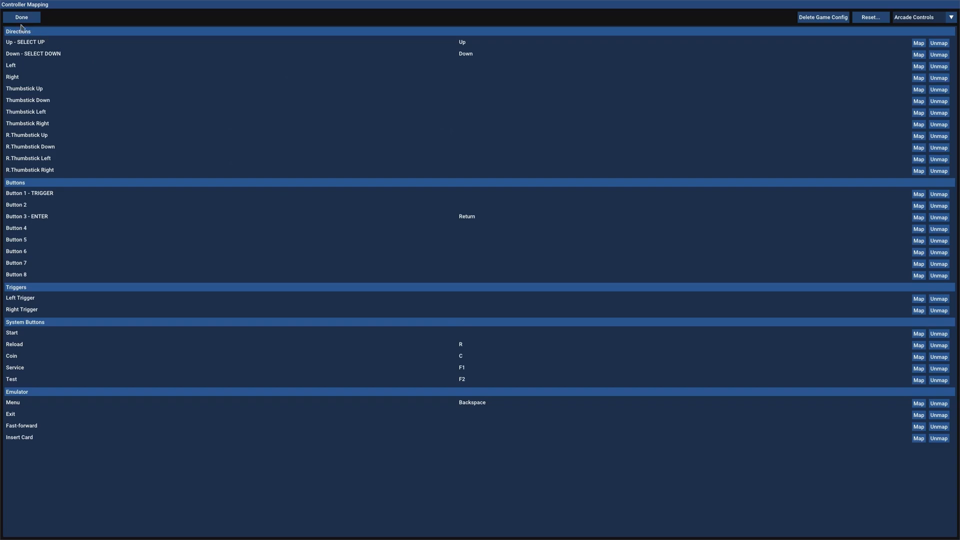
Step: Create a Ninja Assault mouse config mapping the right mouse button to Reload
click(21, 16)
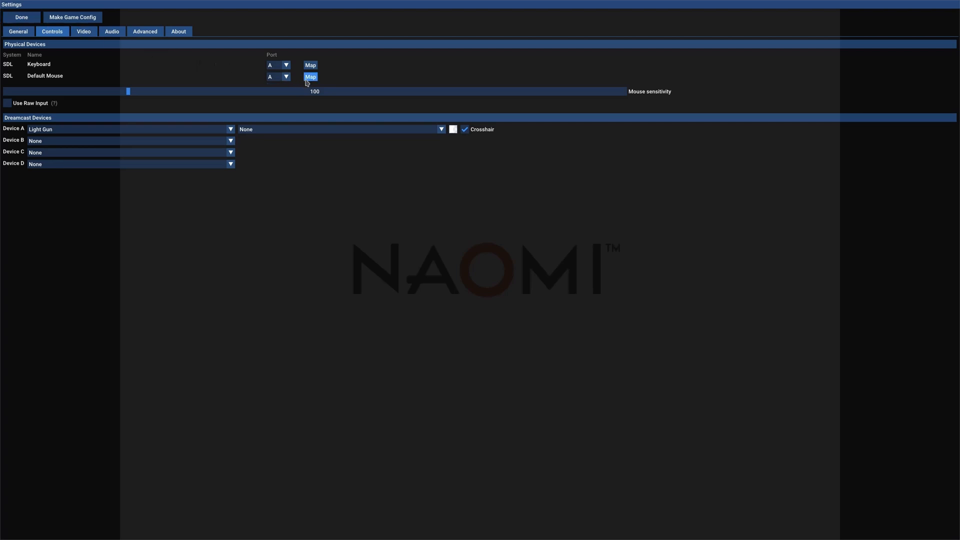
click(310, 77)
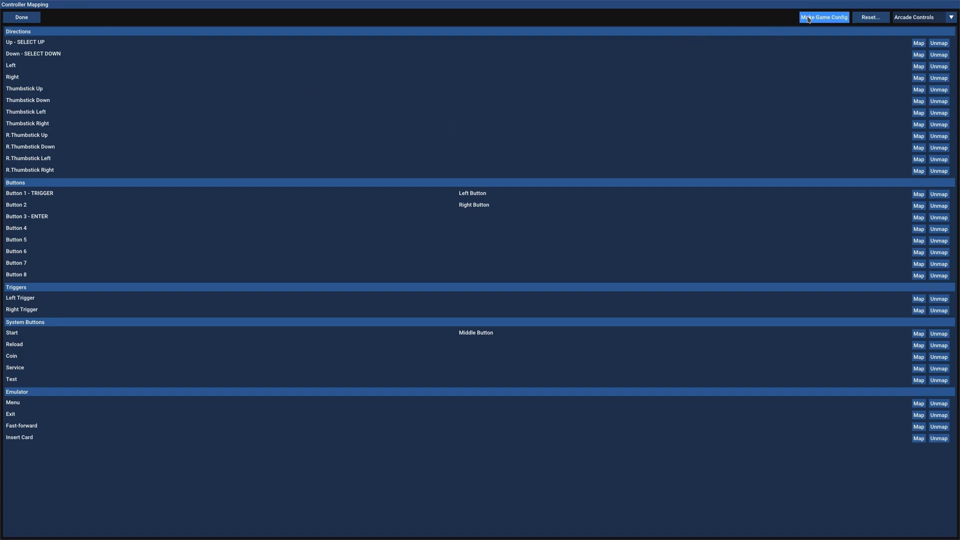
click(823, 17)
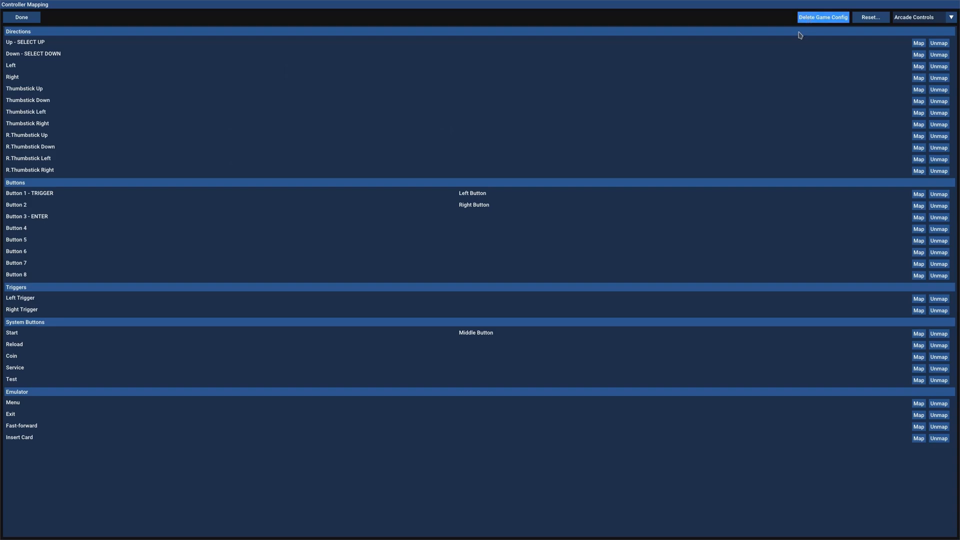
mouse_move(457, 201)
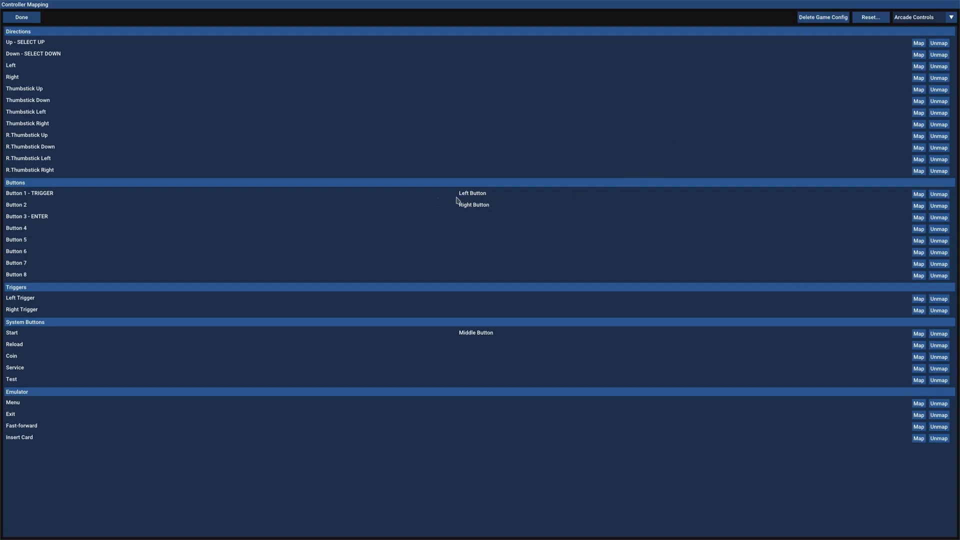
mouse_move(466, 204)
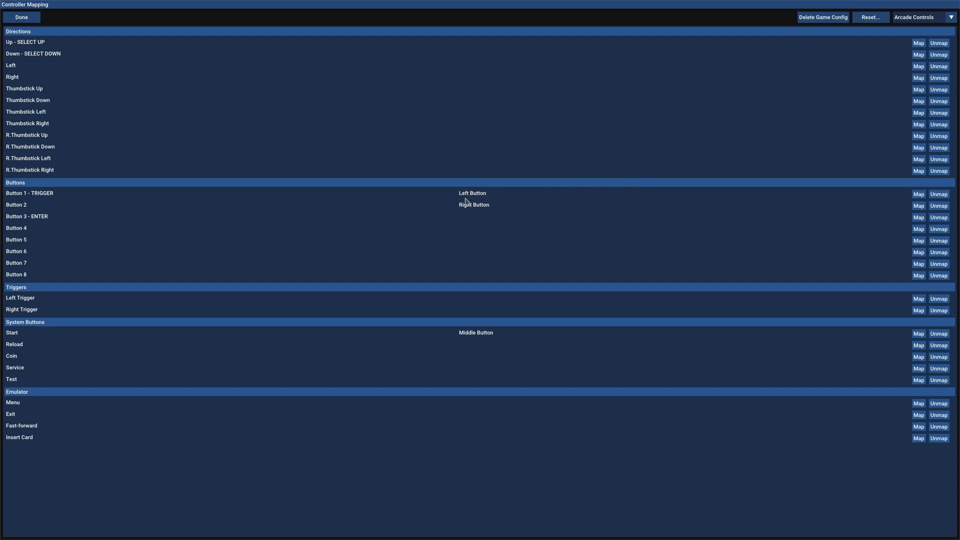
mouse_move(466, 198)
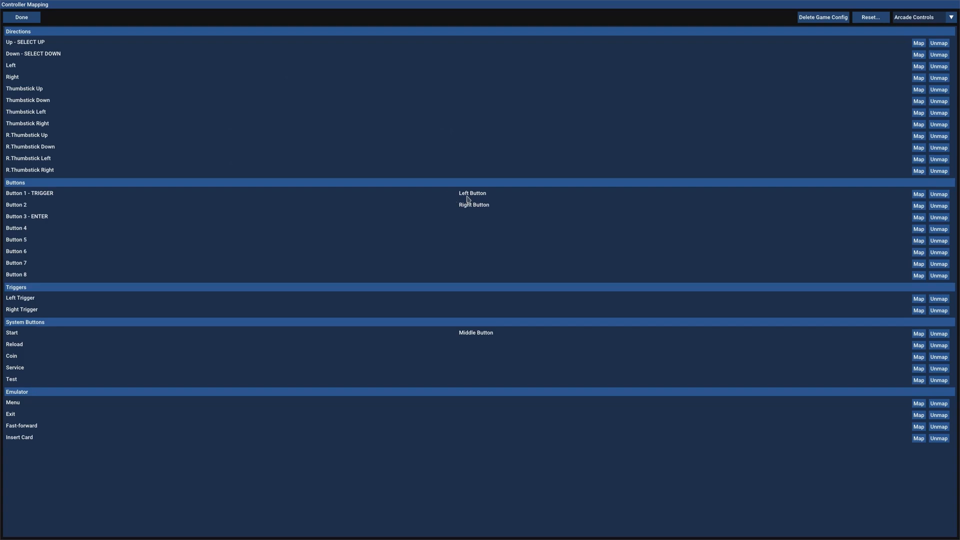
mouse_move(479, 215)
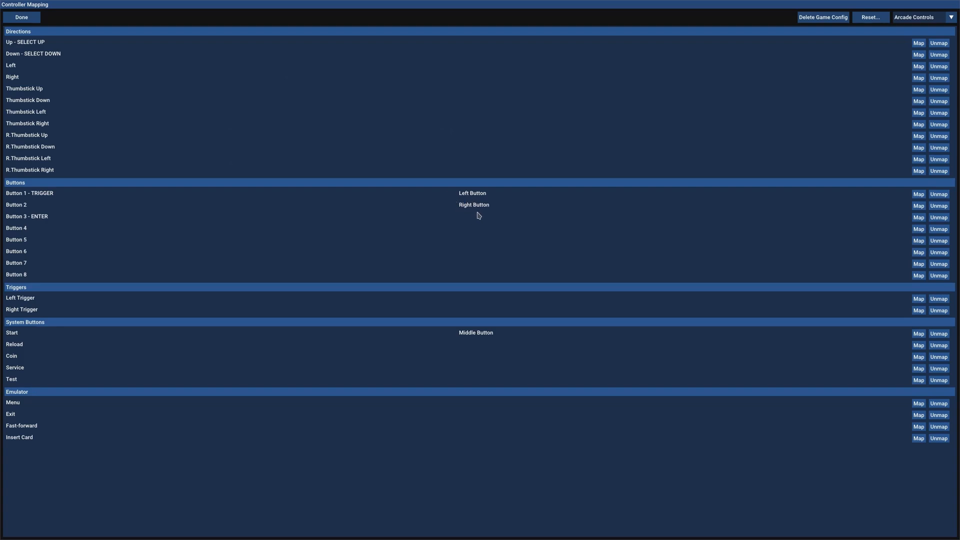
mouse_move(486, 213)
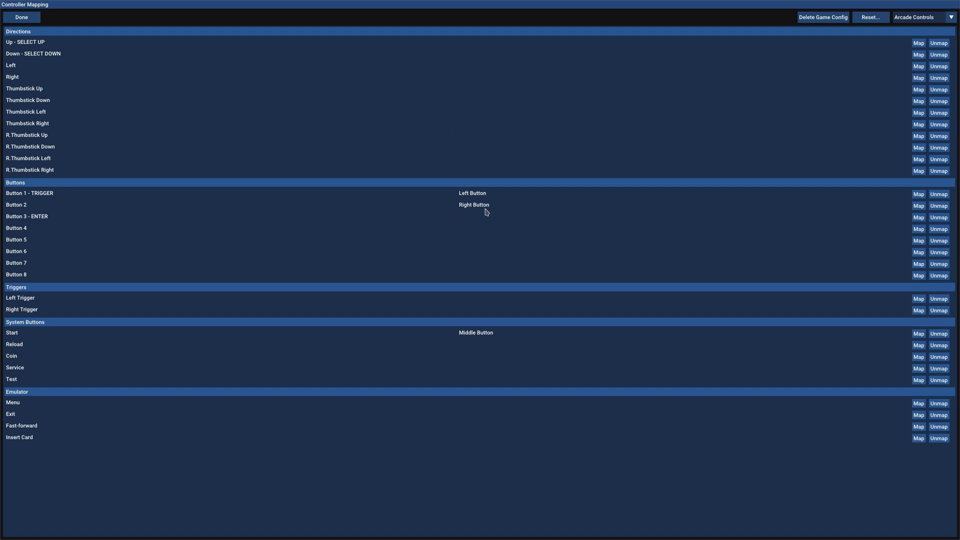
mouse_move(63, 344)
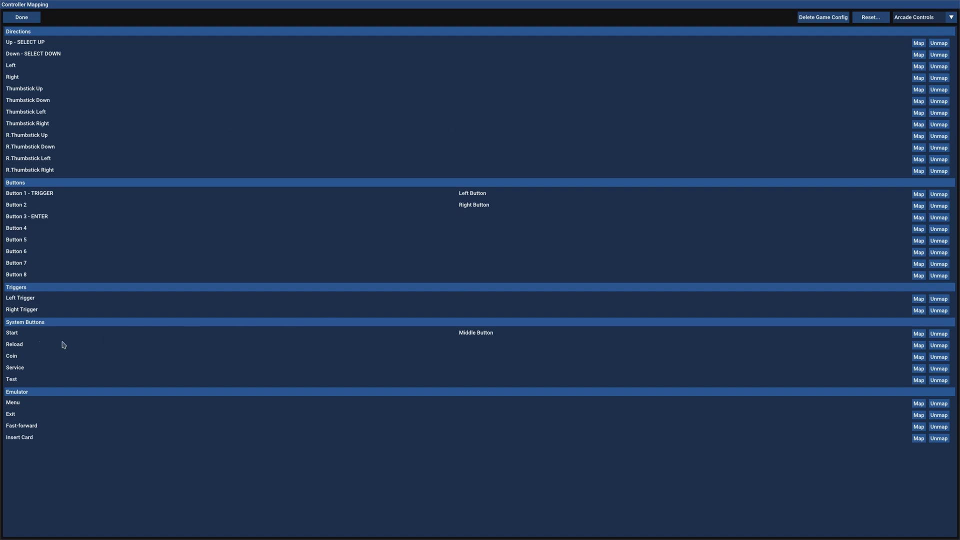
mouse_move(181, 362)
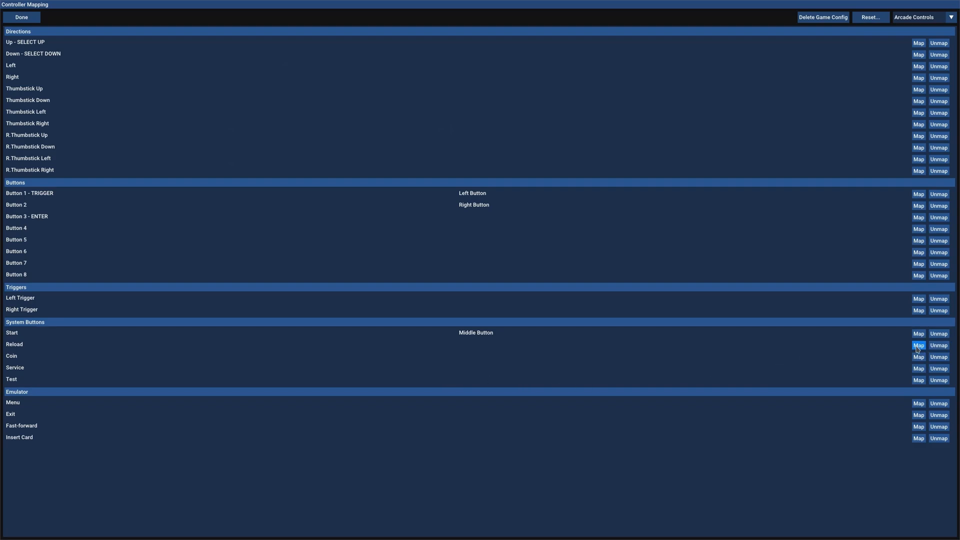
click(918, 345)
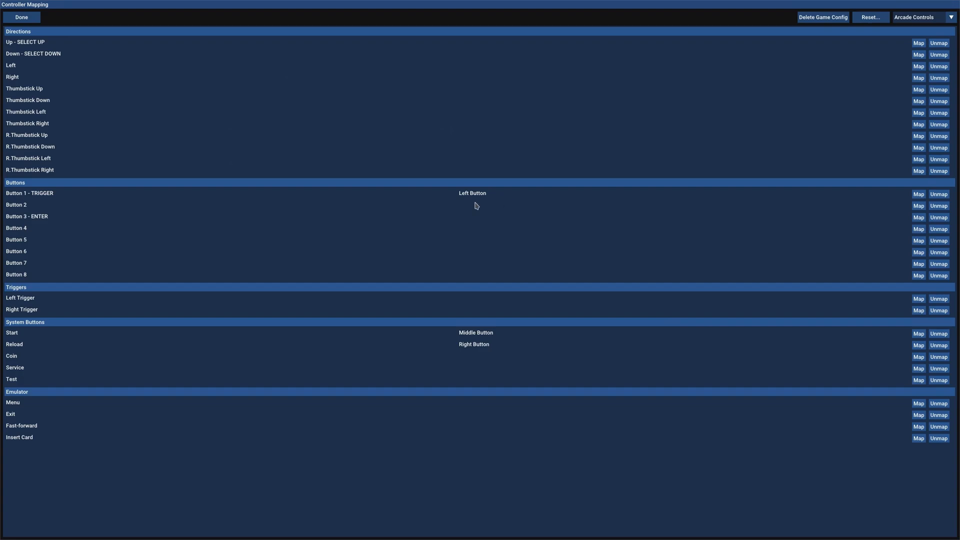
mouse_move(513, 277)
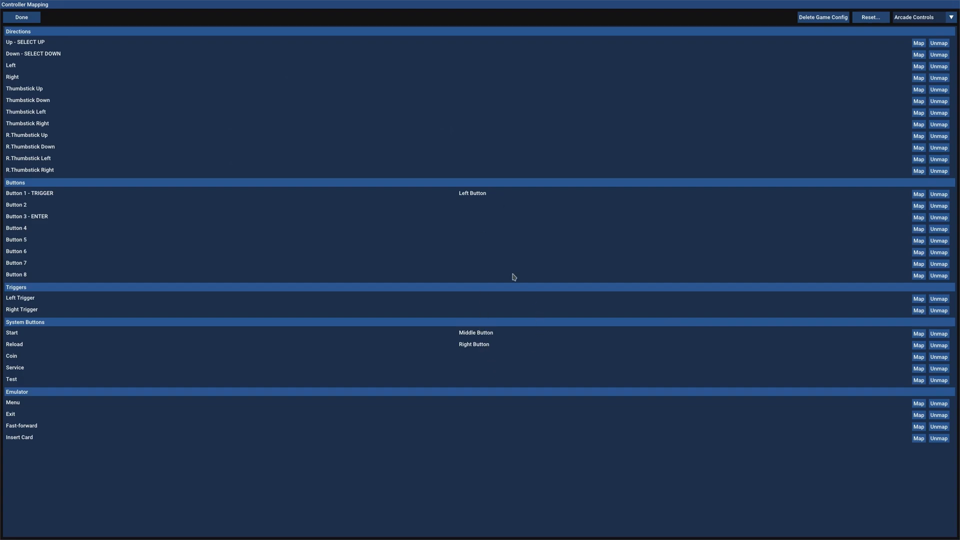
mouse_move(181, 288)
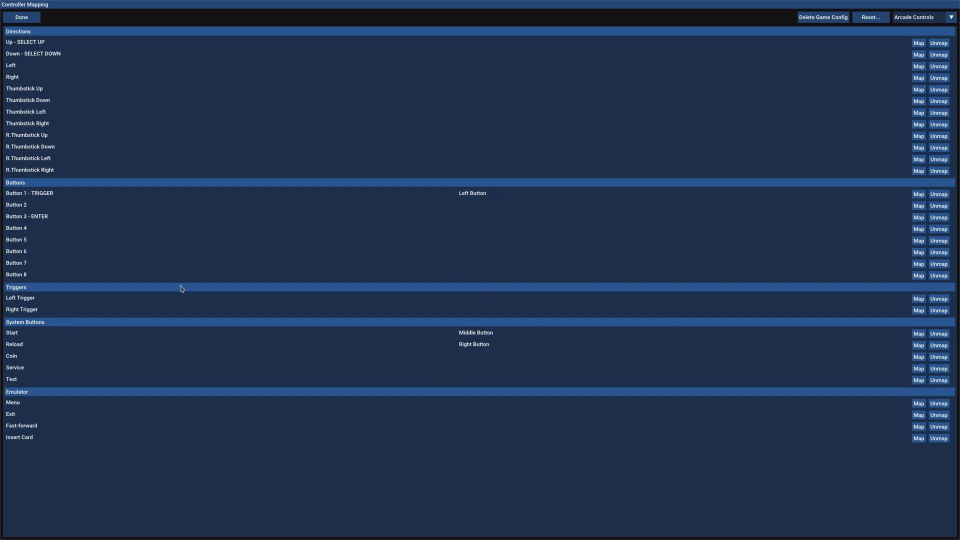
mouse_move(197, 142)
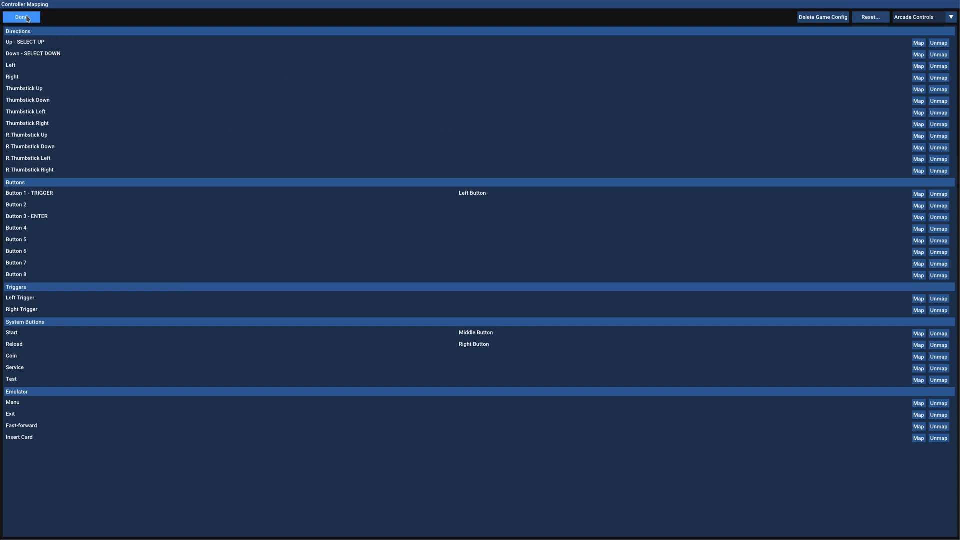
Step: Close the mapping and settings screens and exit the game
click(21, 16)
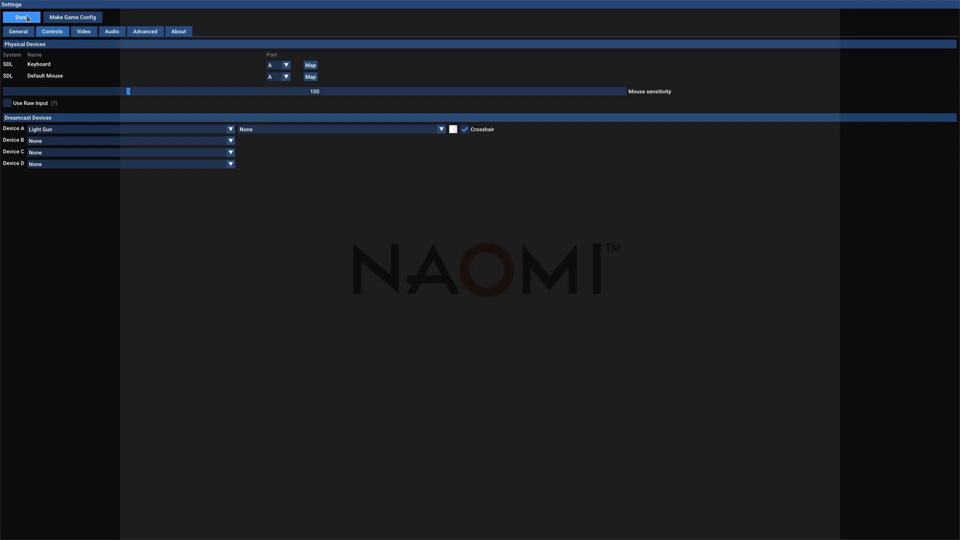
click(19, 17)
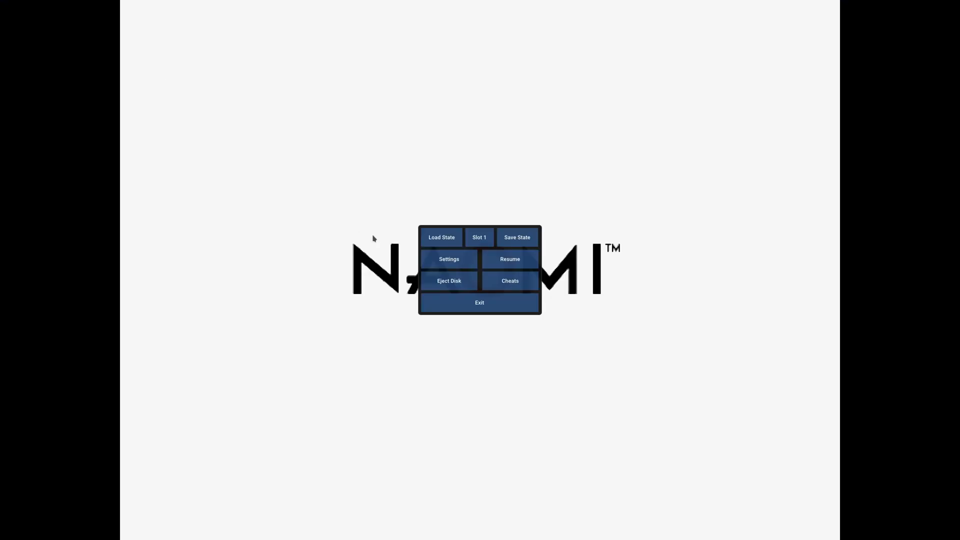
click(479, 303)
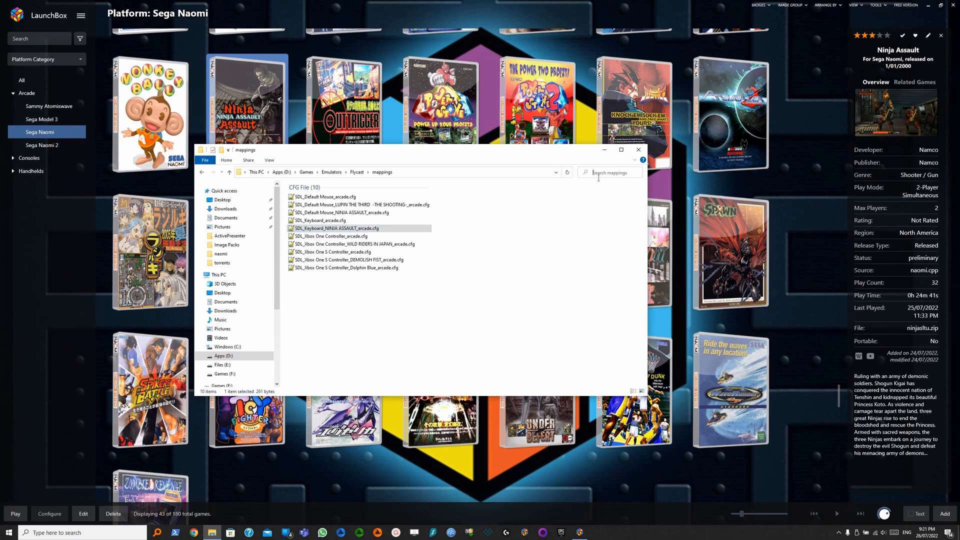
Step: Search the mappings folder for 'ninja' to find both files, then close Explorer
text(ninja)
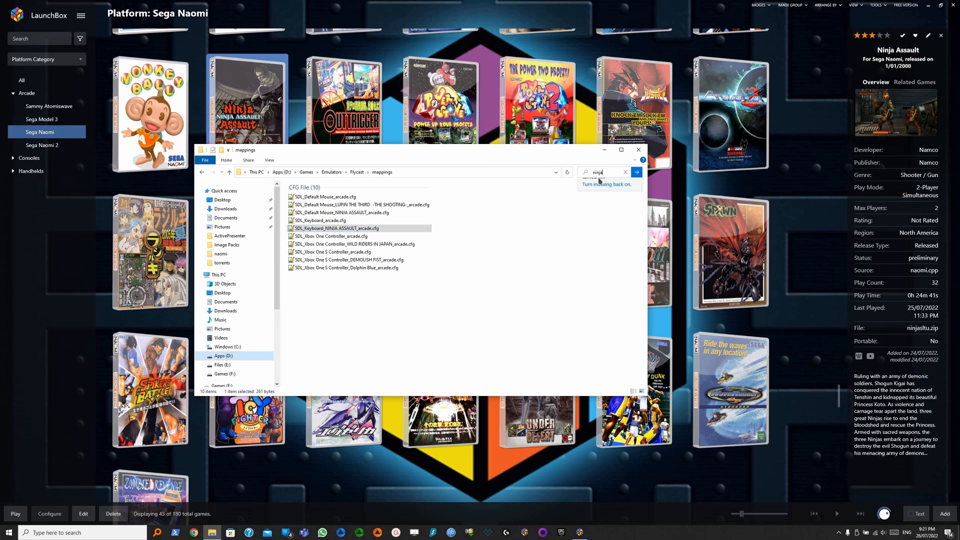
click(636, 172)
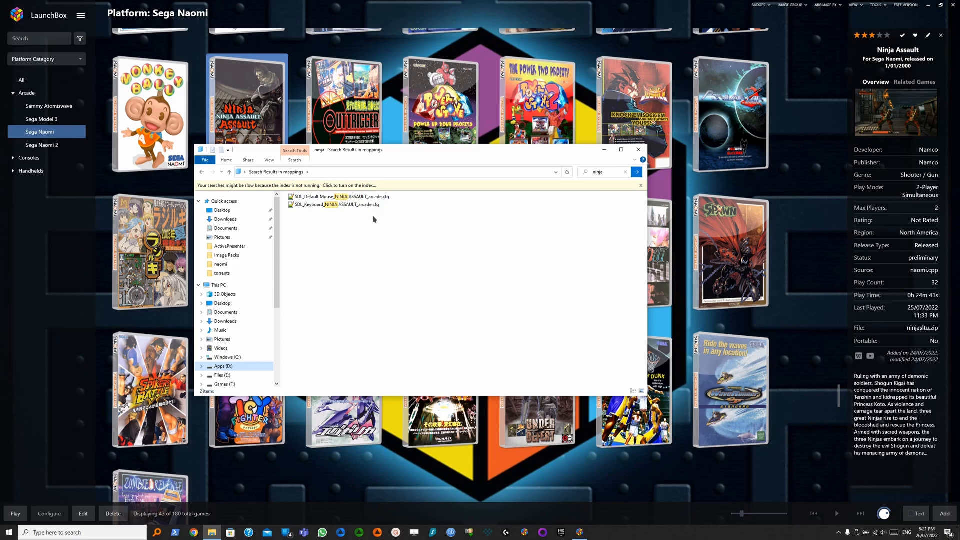
mouse_move(639, 150)
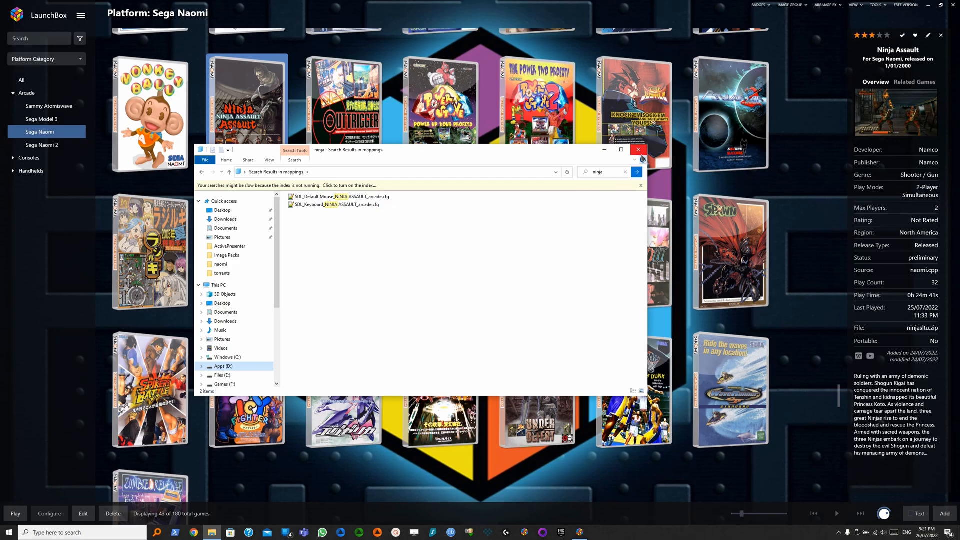
click(638, 150)
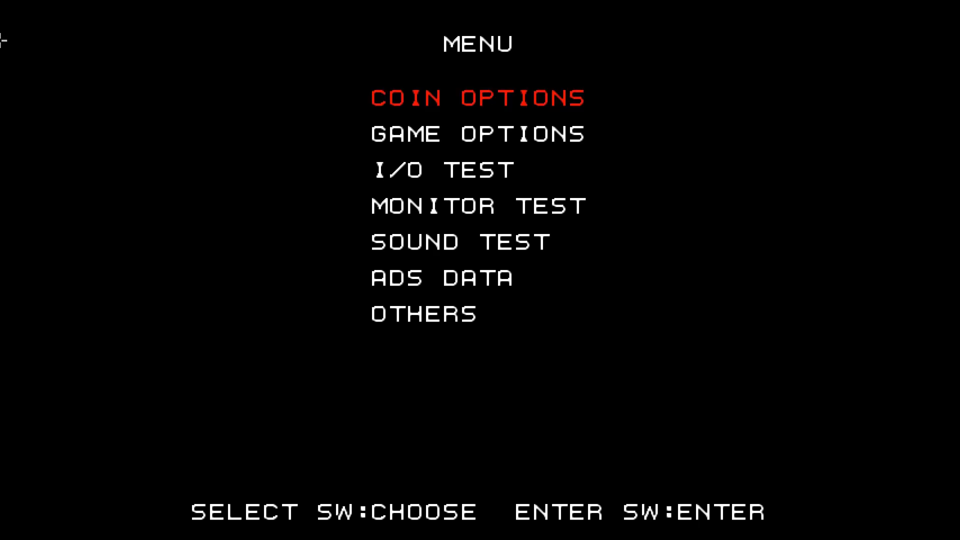
key(Down)
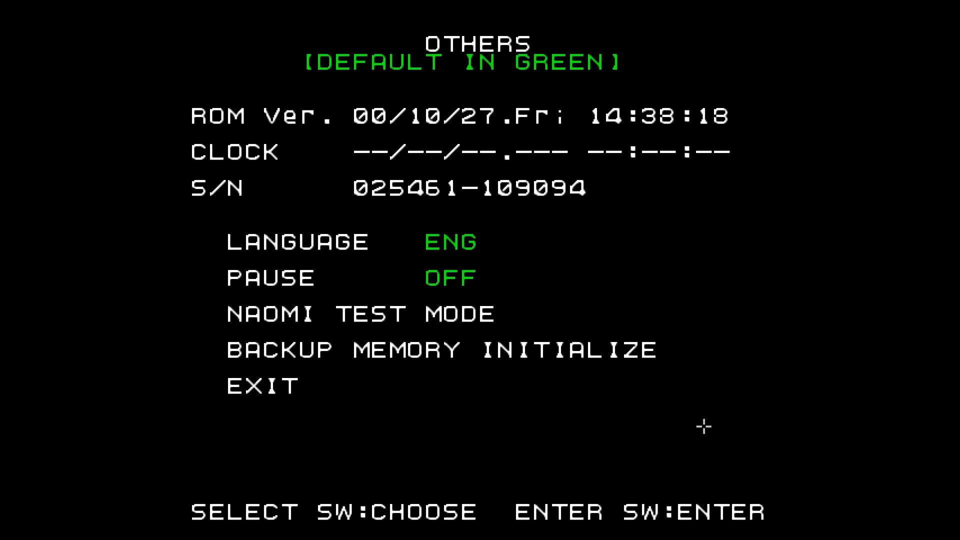
Step: Select NAOMI TEST MODE from the Others page and enter the system test mode
key(down)
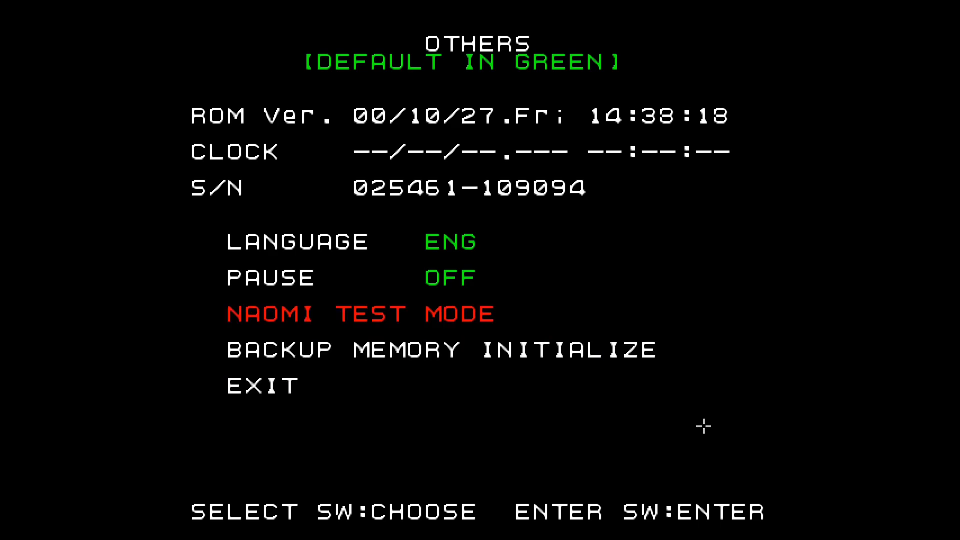
key(up)
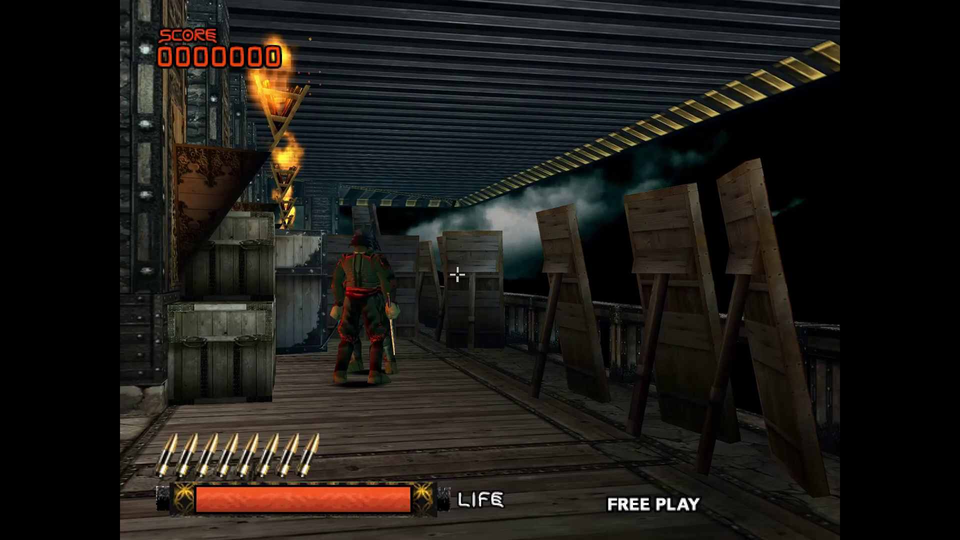
Step: Shoot the walkway enemy, the crates and the enemy atop the crates, reaching 2770 points
click(458, 275)
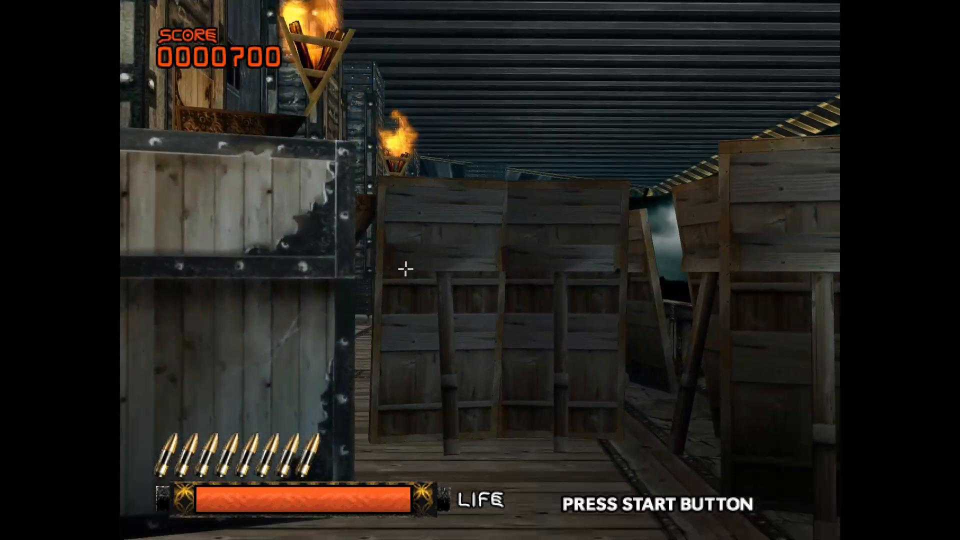
click(408, 268)
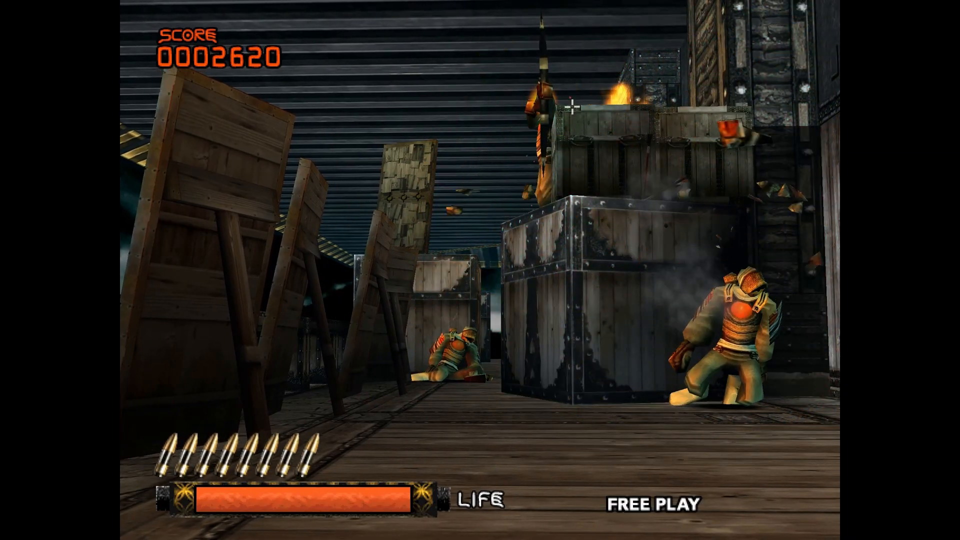
click(554, 112)
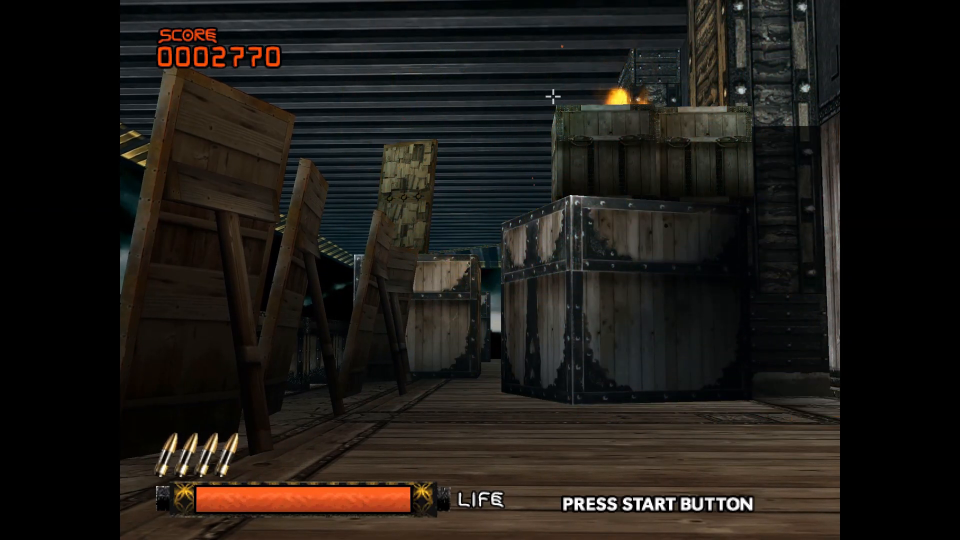